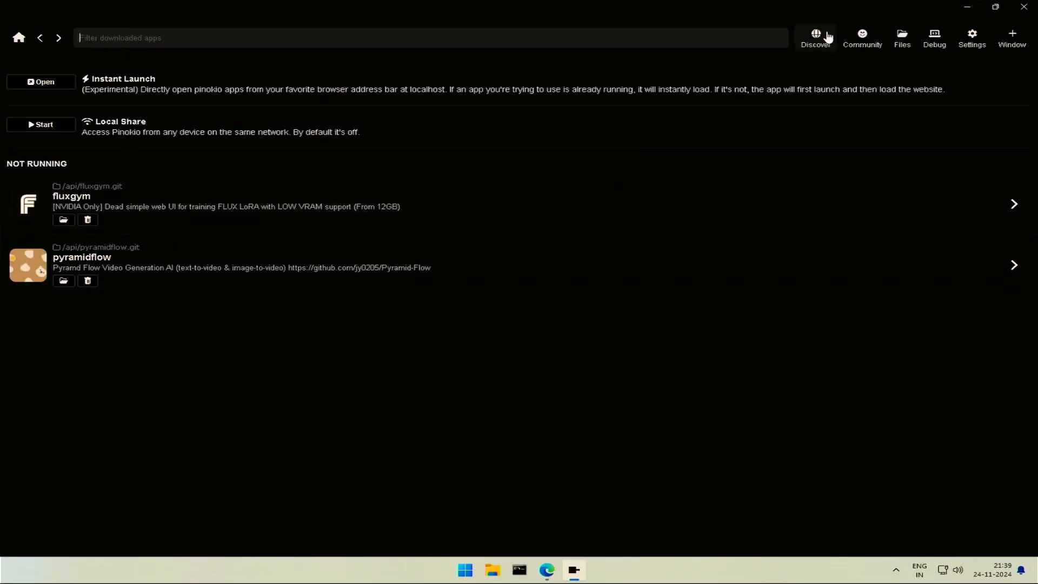
# - Visit the pyramidflow script's listing page and return to the downloaded apps list
pyautogui.click(815, 37)
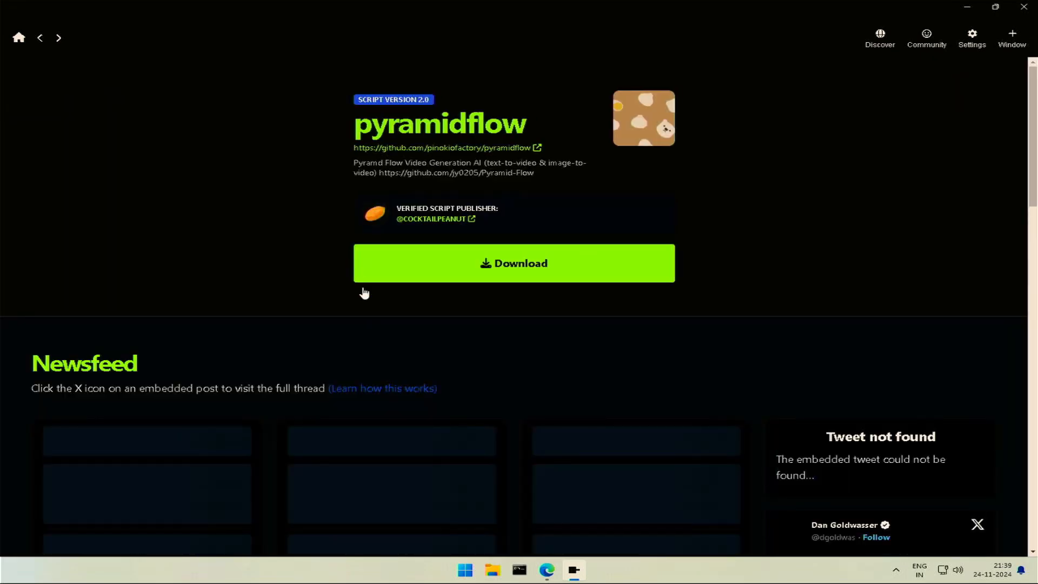
pyautogui.click(513, 263)
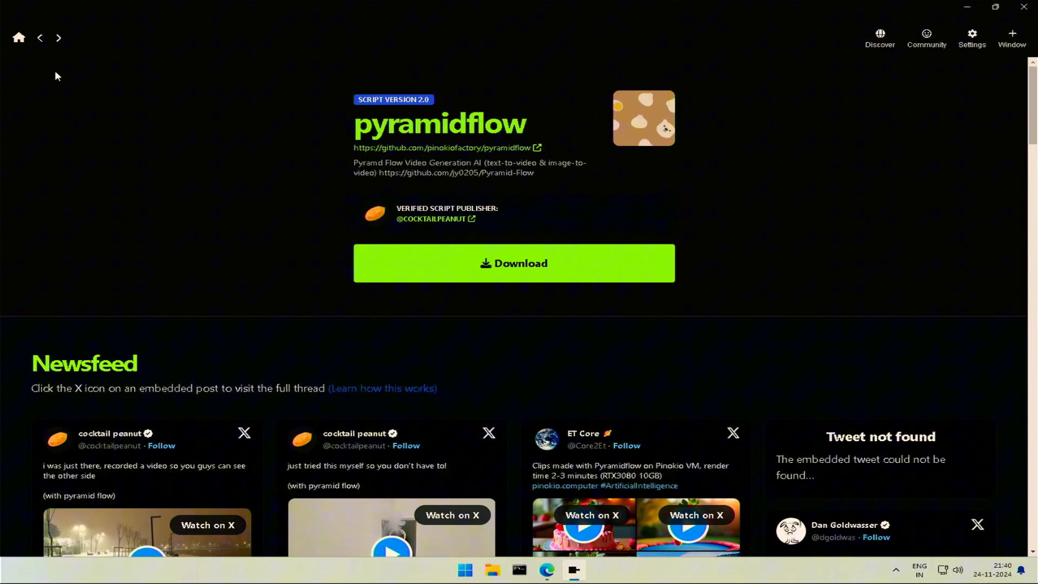
pyautogui.click(18, 37)
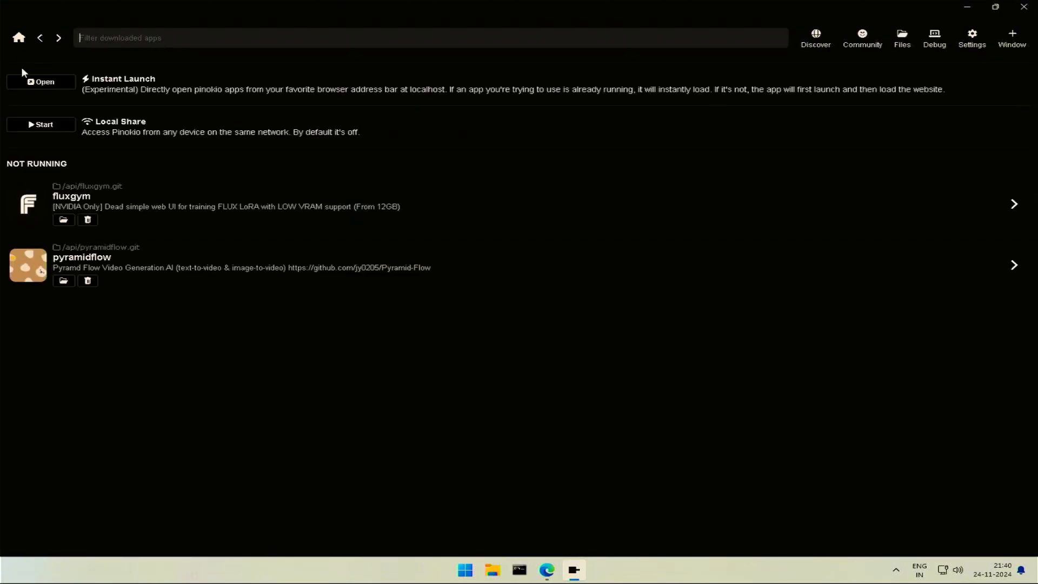
pyautogui.moveTo(171, 277)
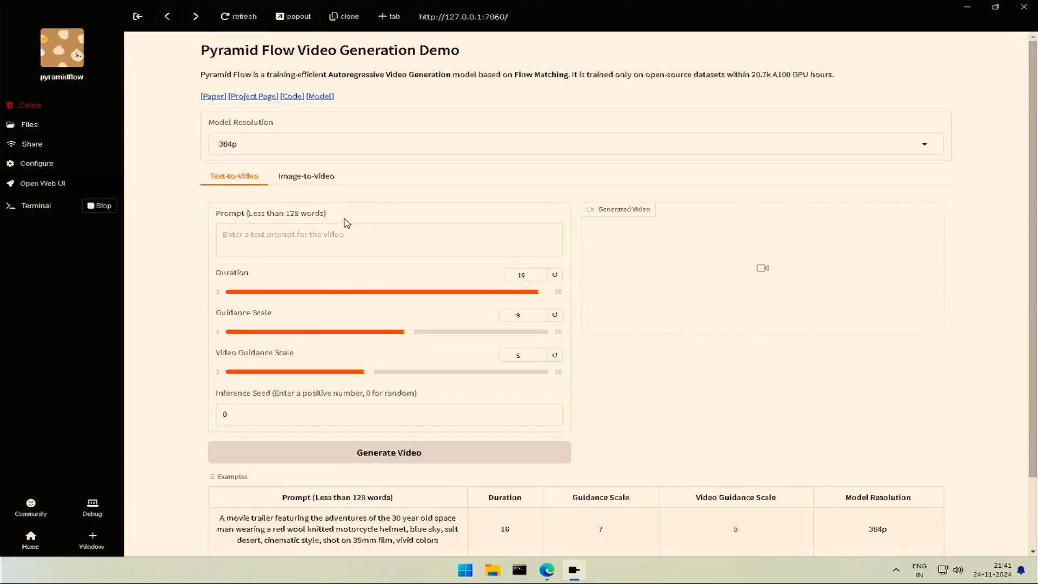
# - Set model resolution to 768p, view the Image-to-Video settings, then return to Text-to-Video
pyautogui.click(573, 143)
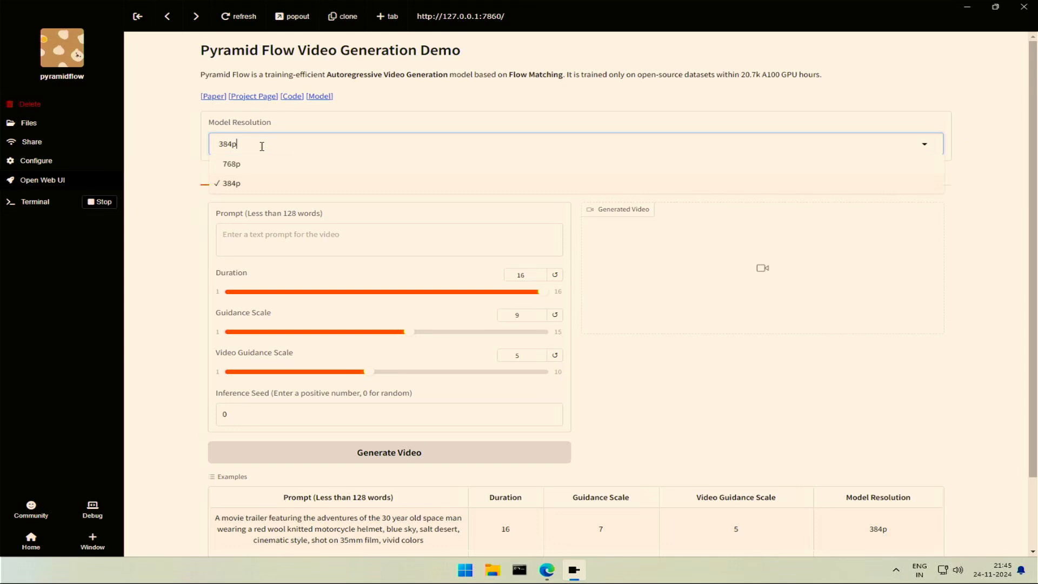
pyautogui.click(232, 164)
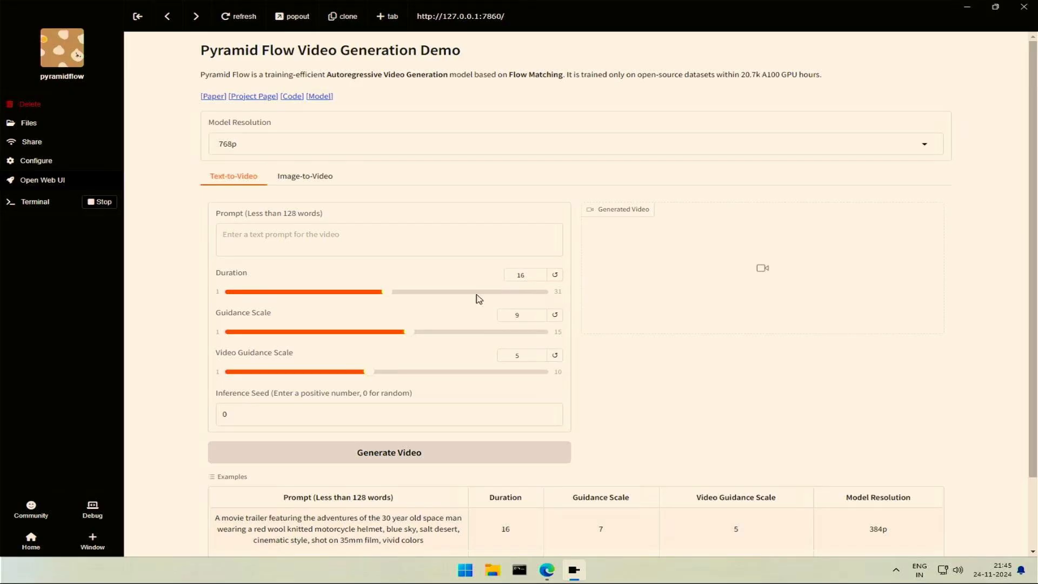
pyautogui.click(573, 144)
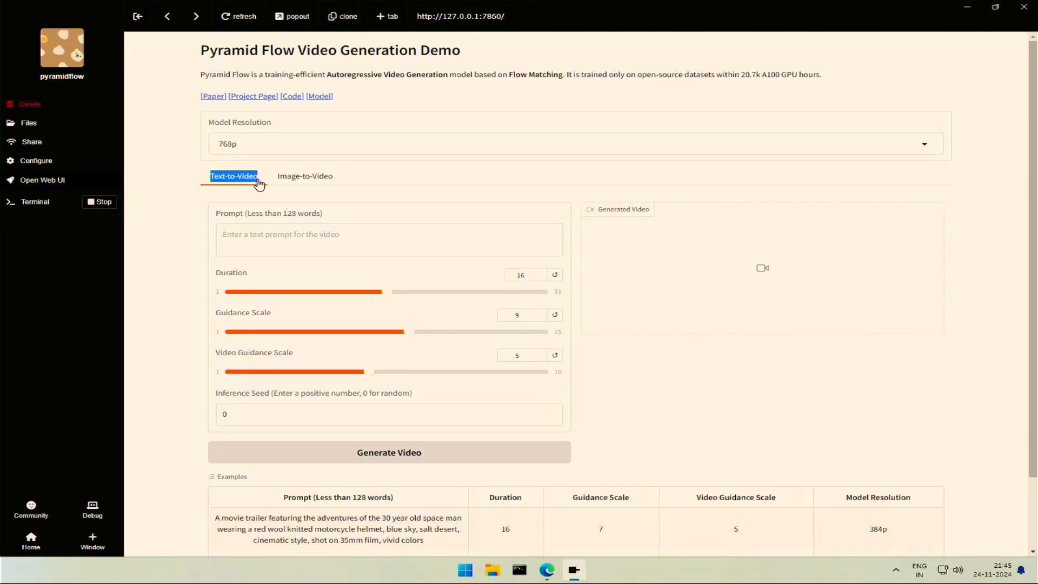
pyautogui.click(305, 177)
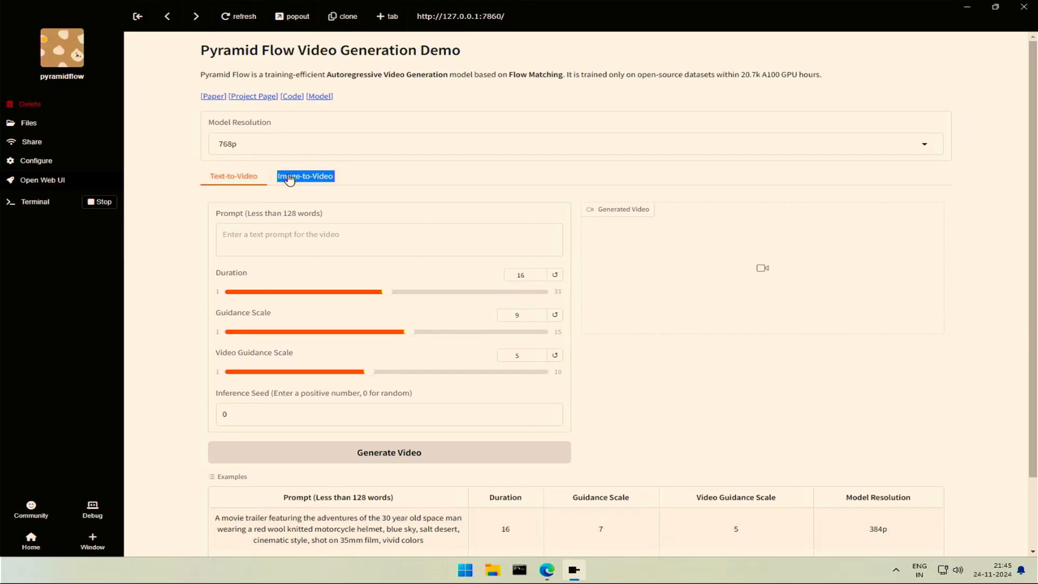
pyautogui.click(305, 176)
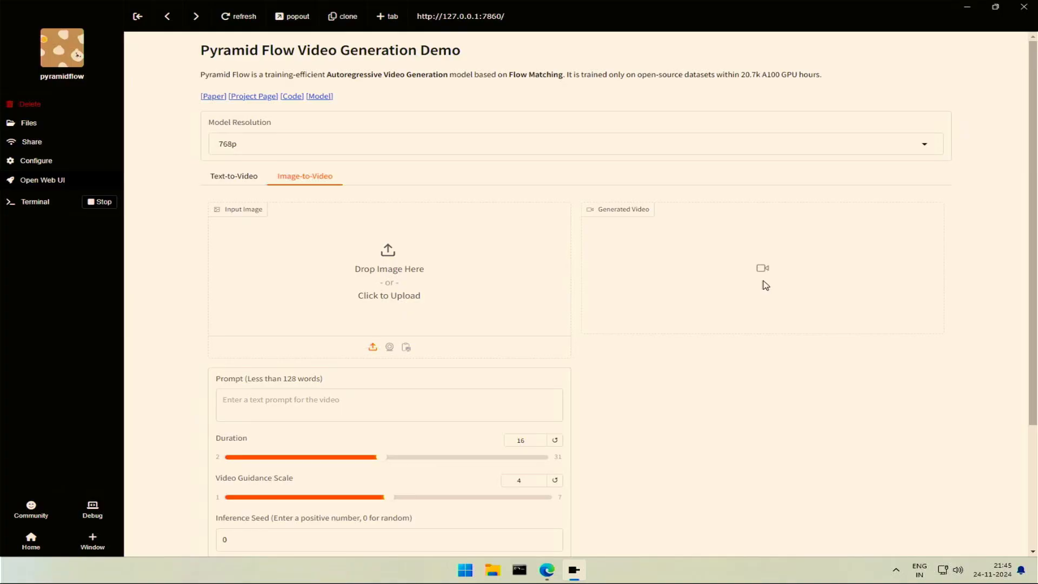
pyautogui.click(234, 175)
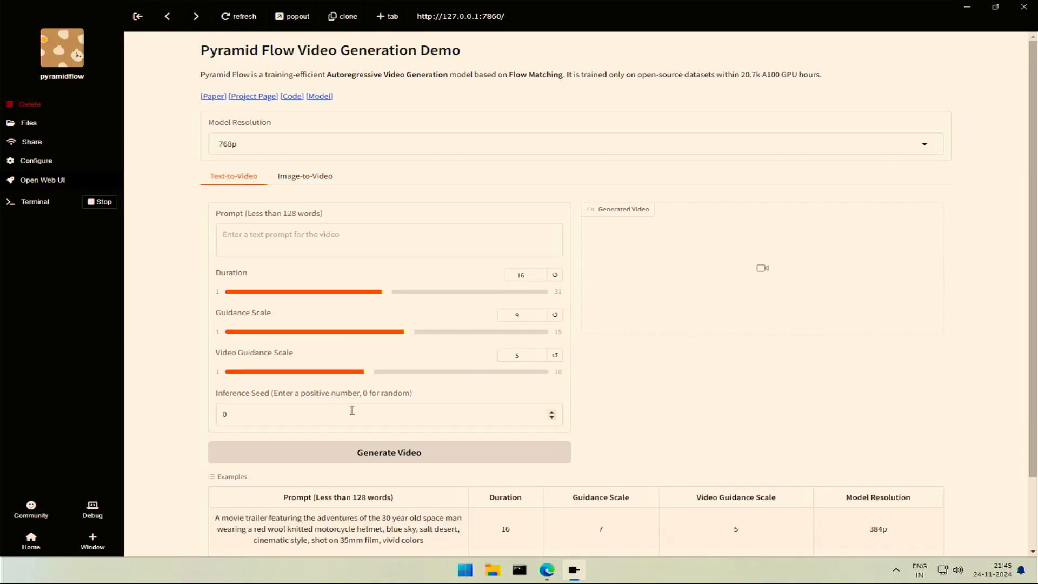
# - Load the snowy Tokyo example into the form and play its generated video
pyautogui.scroll(-3)
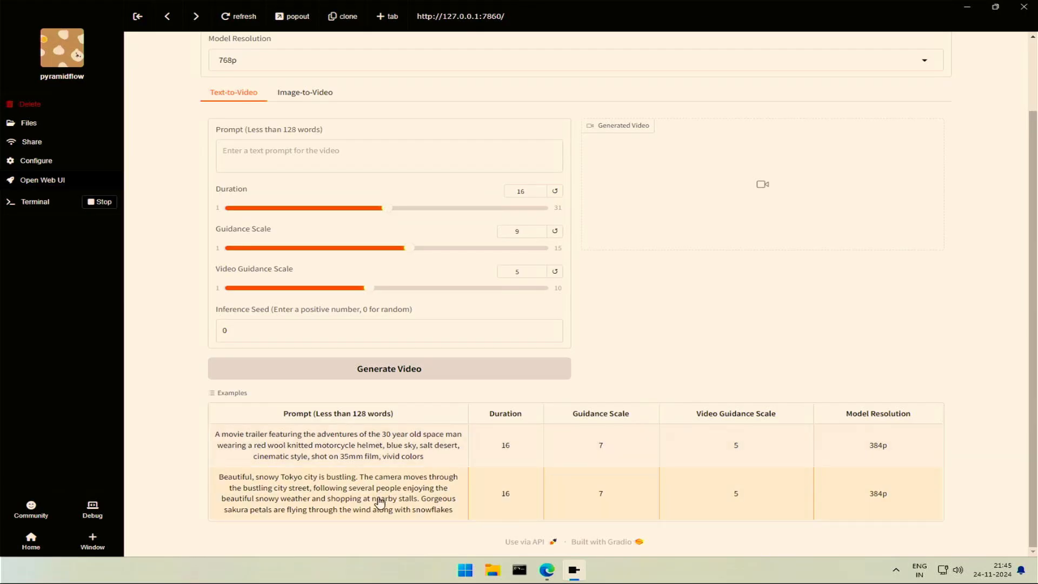
pyautogui.click(337, 493)
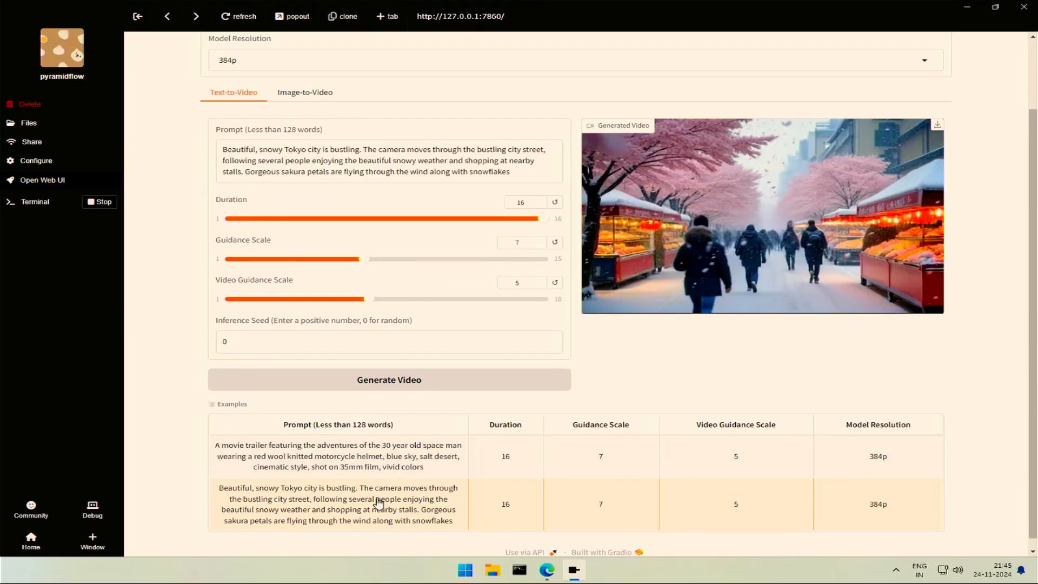
pyautogui.scroll(3)
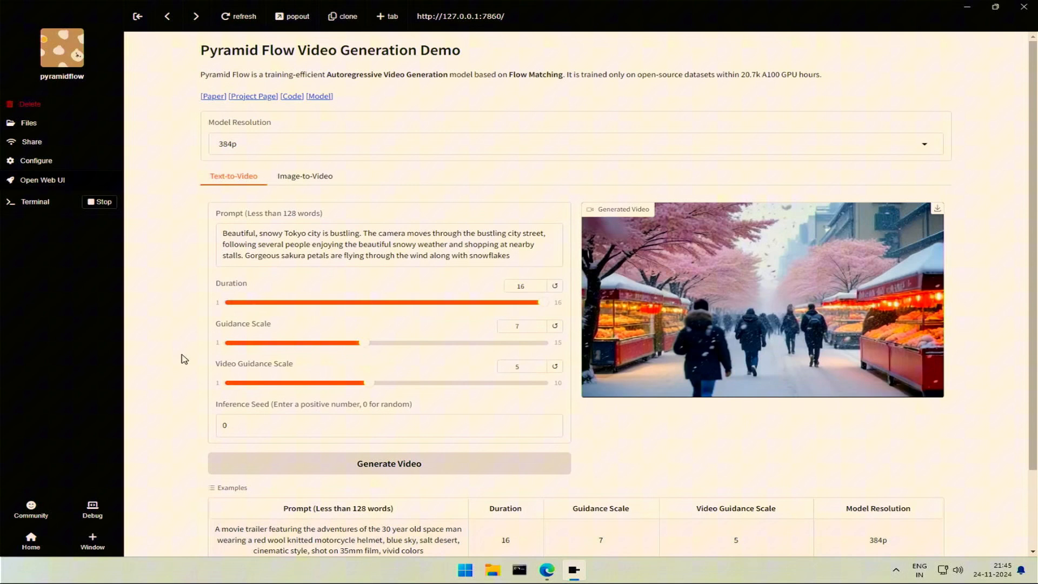
pyautogui.moveTo(414, 318)
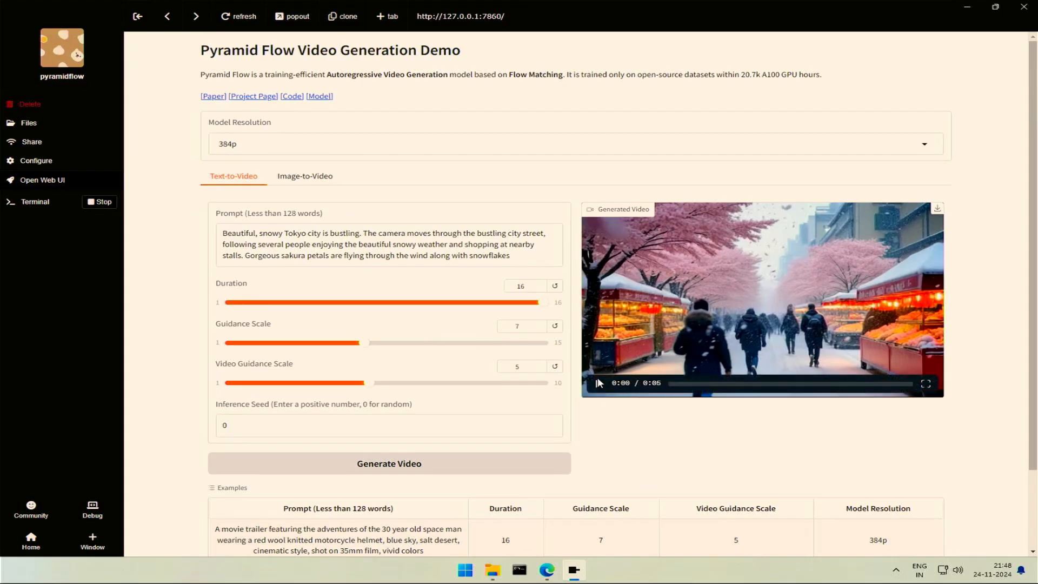
pyautogui.click(598, 386)
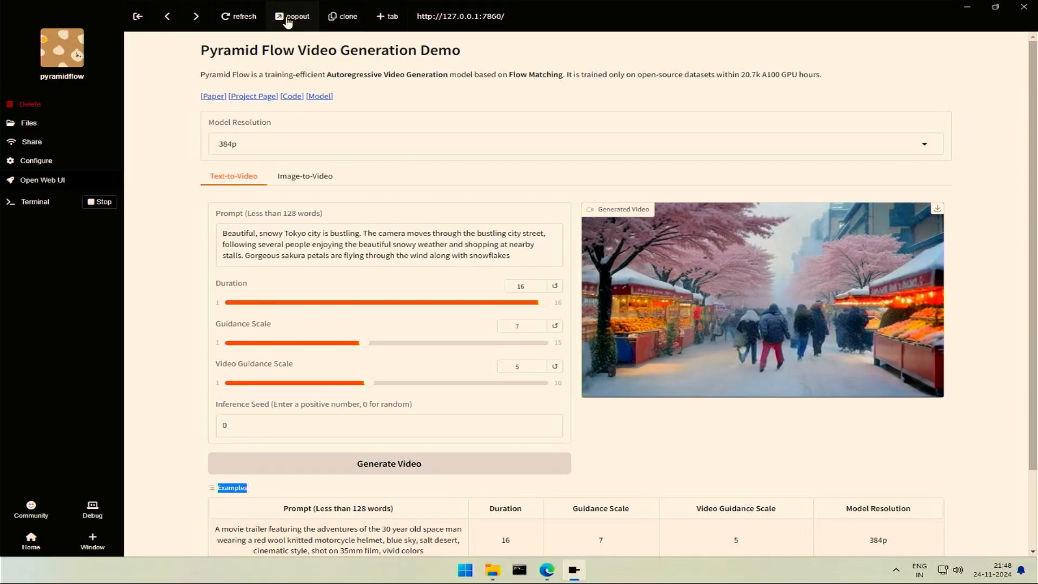
# - Pop the Pyramid Flow interface out into a separate Edge browser tab
pyautogui.click(296, 16)
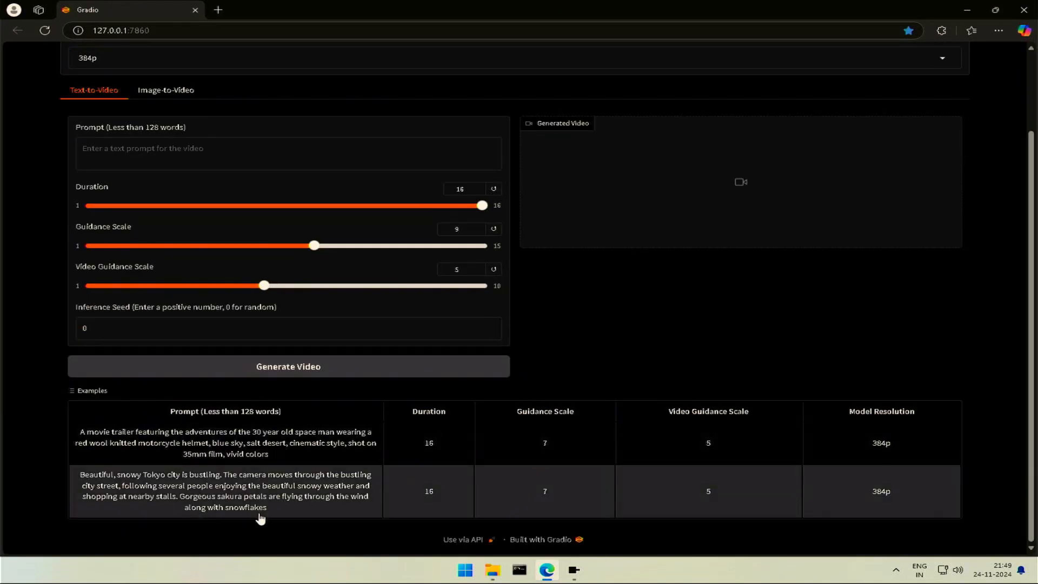
pyautogui.moveTo(261, 501)
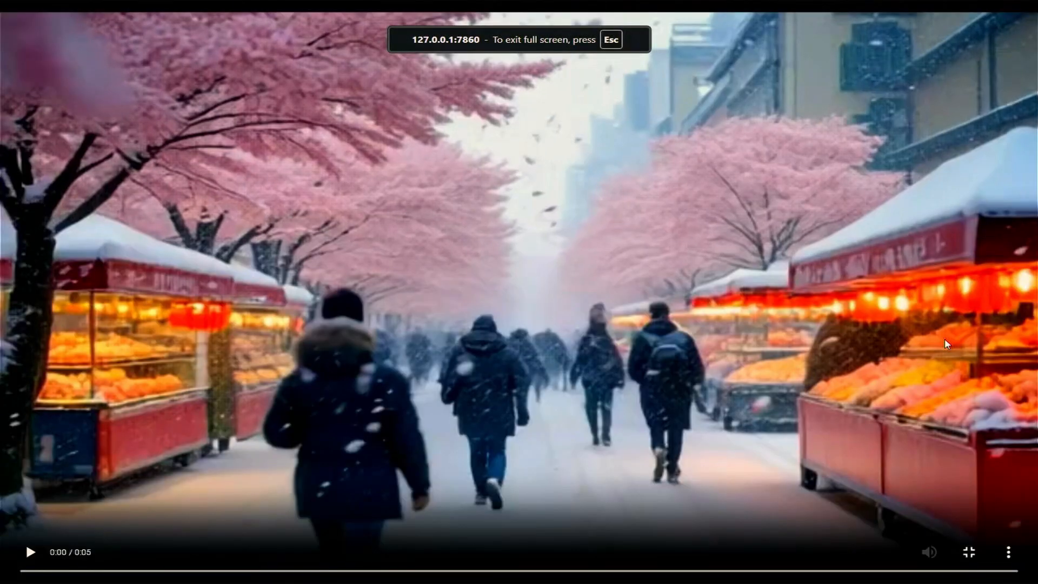
pyautogui.moveTo(30, 554)
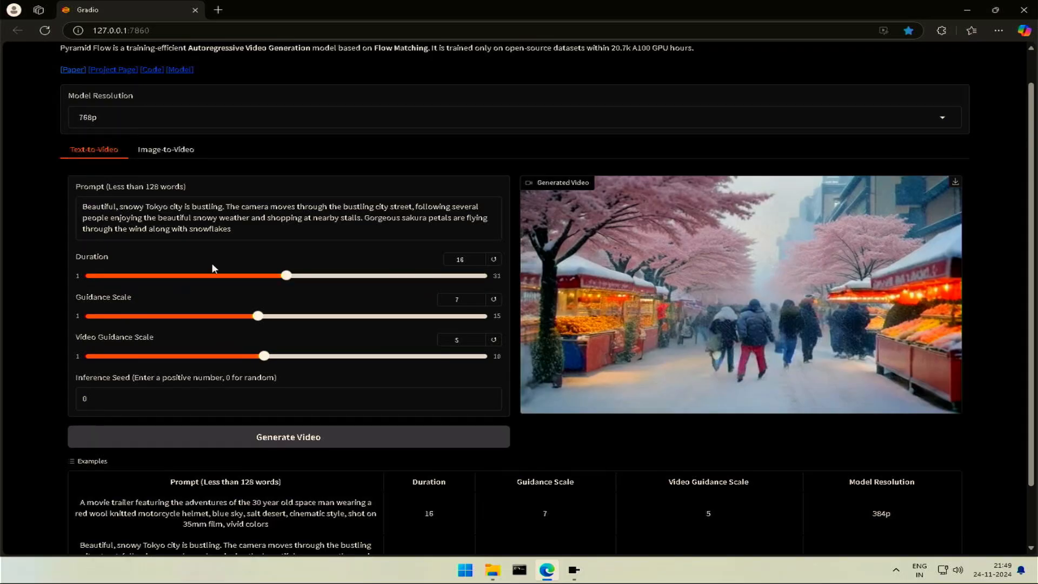
# - Raise duration to 31, start generating the Tokyo video, and switch back to Pinokio
pyautogui.moveTo(285, 275); pyautogui.dragTo(482, 276)
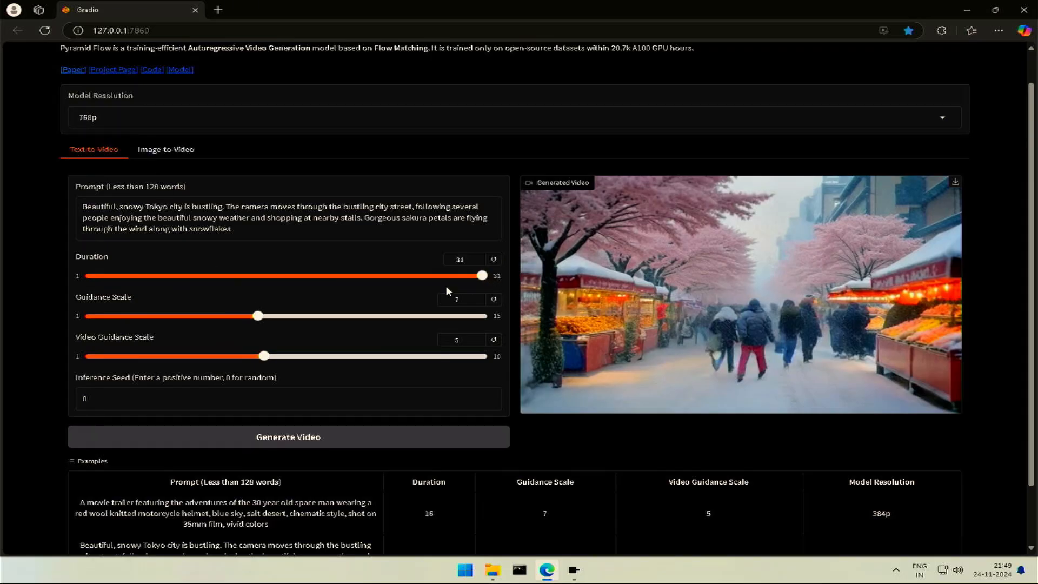
pyautogui.click(287, 436)
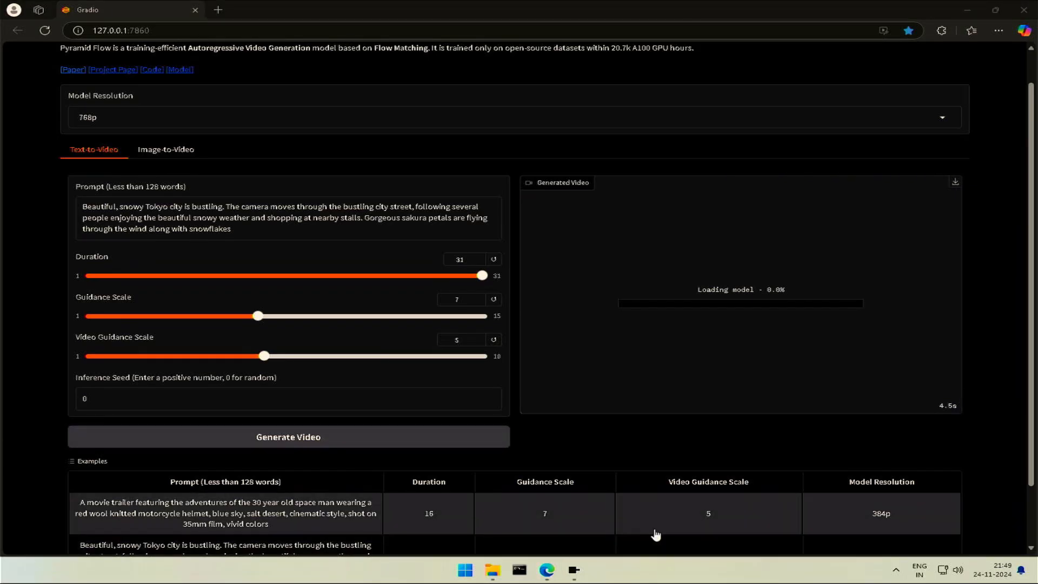
pyautogui.click(585, 573)
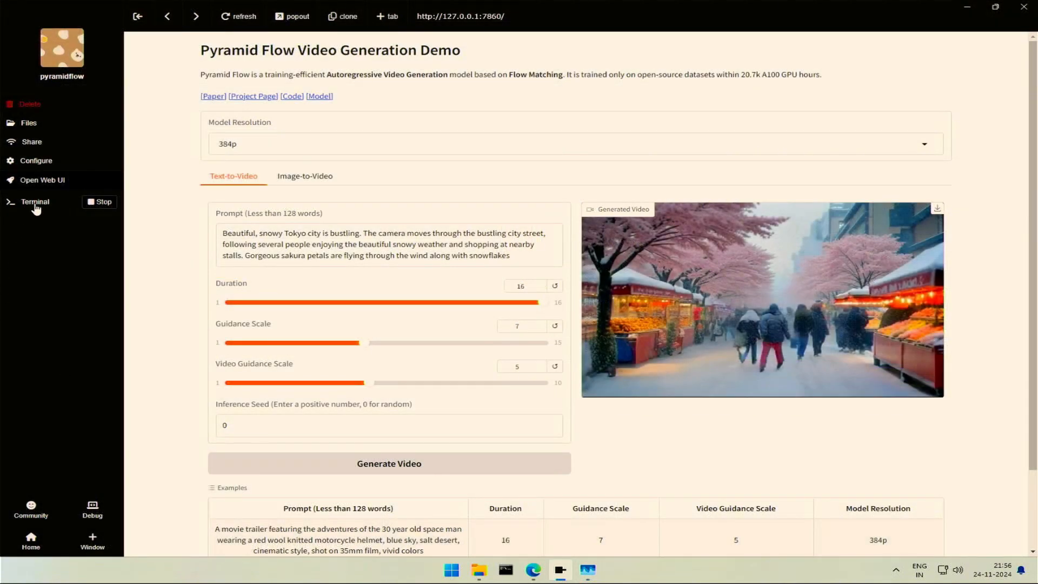
# - Wait for generation to finish and download the generated Tokyo street video
pyautogui.click(35, 201)
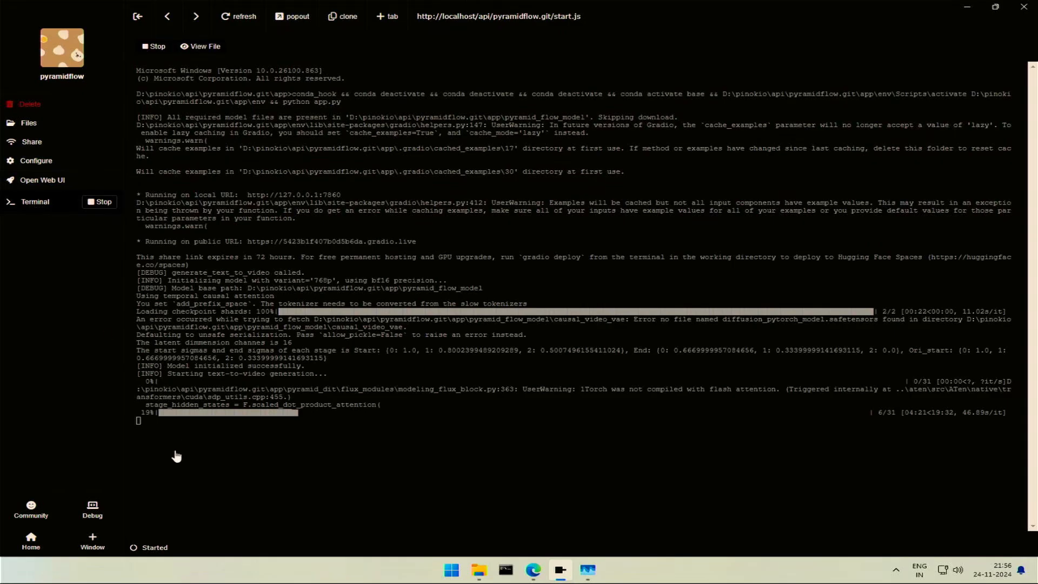
pyautogui.moveTo(772, 436)
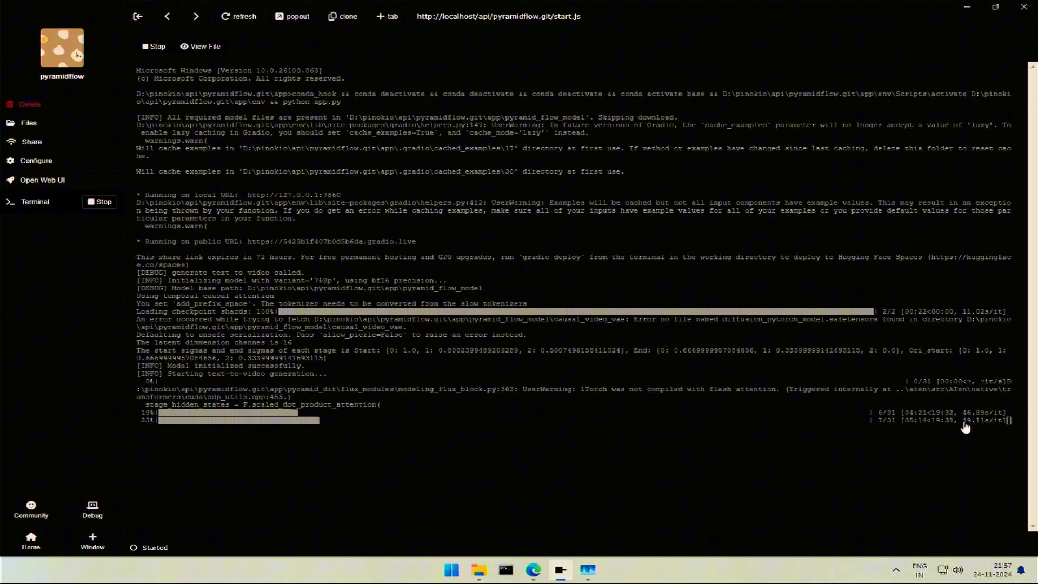
pyautogui.moveTo(968, 427)
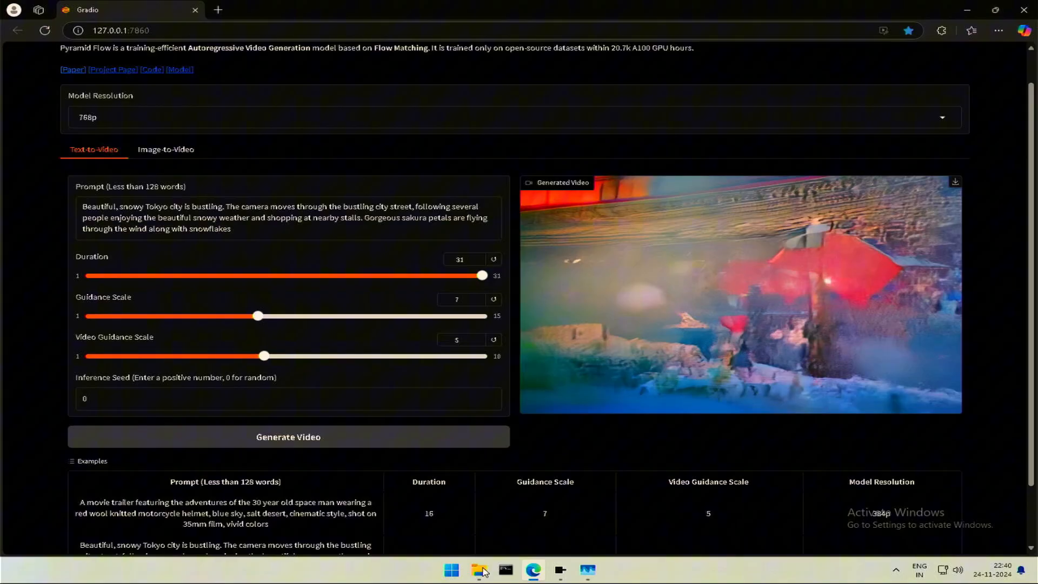
pyautogui.moveTo(955, 184)
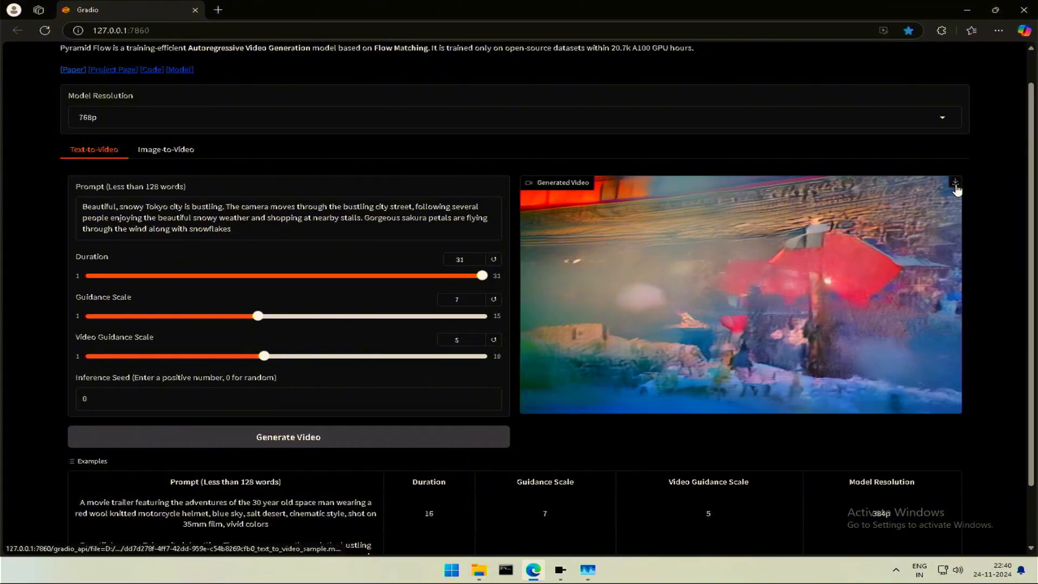
pyautogui.click(954, 184)
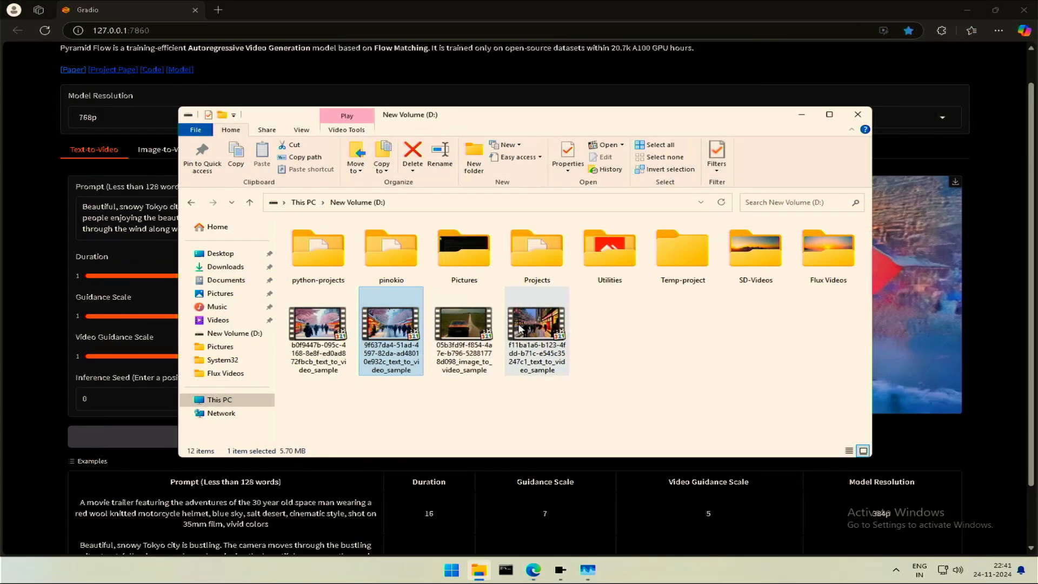
# - Play the newest text_to_video_sample in MPC-HC and close the player
pyautogui.doubleClick(536, 326)
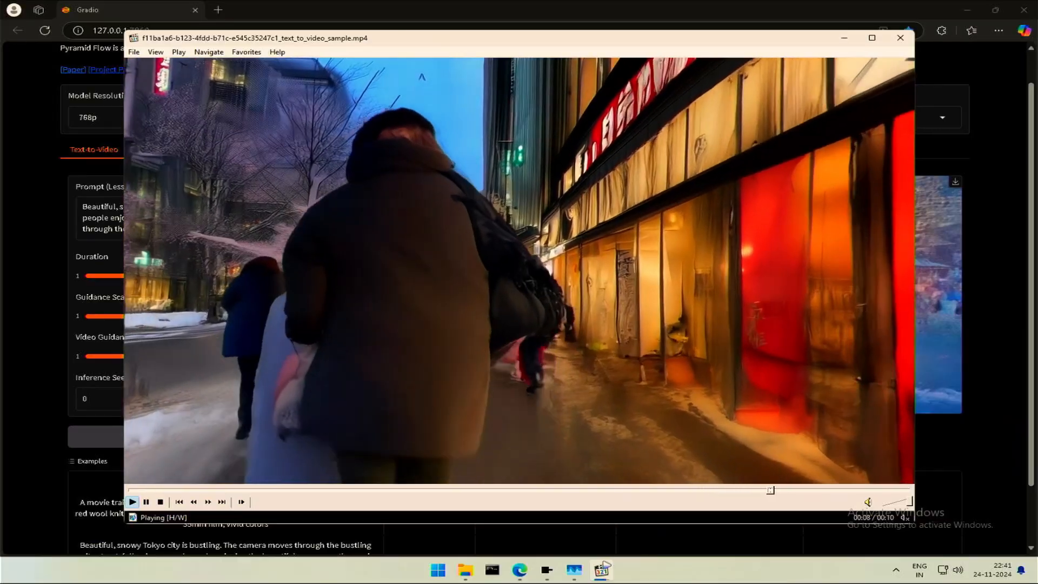
pyautogui.click(146, 502)
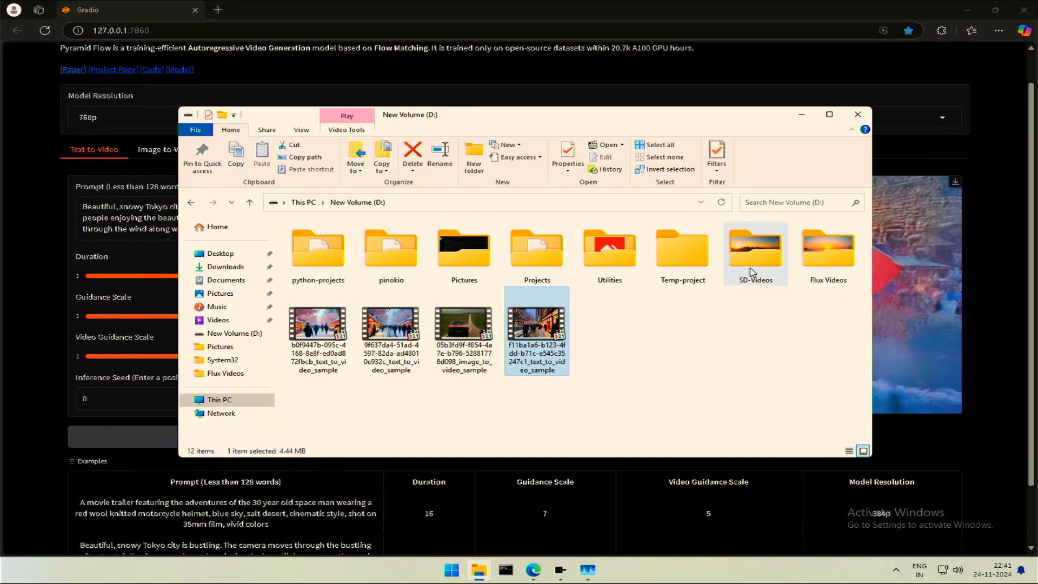
pyautogui.moveTo(754, 271)
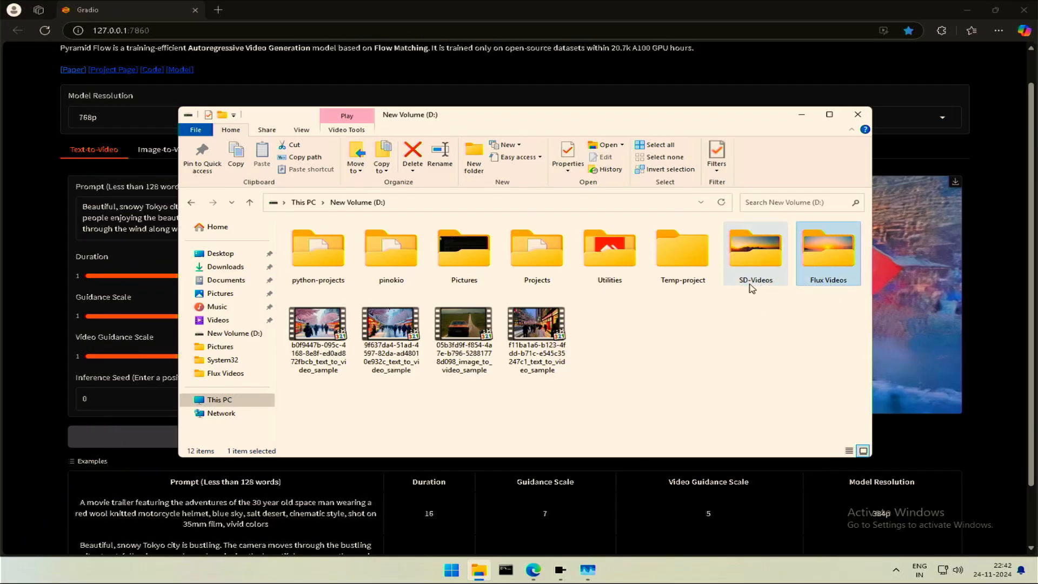
pyautogui.moveTo(752, 248)
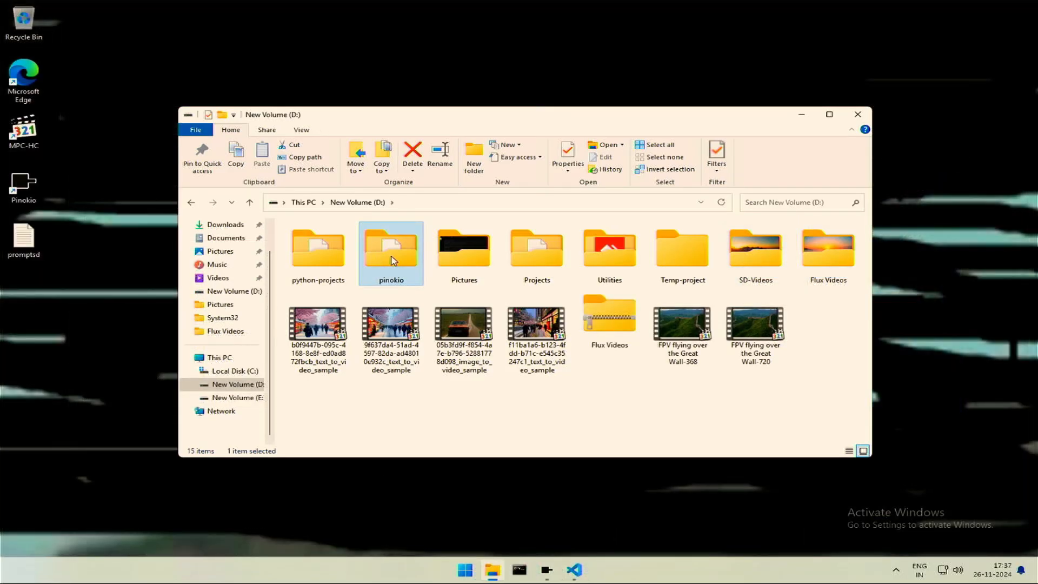
# - Browse into the pinokio folder and its api subfolder on the D: drive
pyautogui.doubleClick(391, 249)
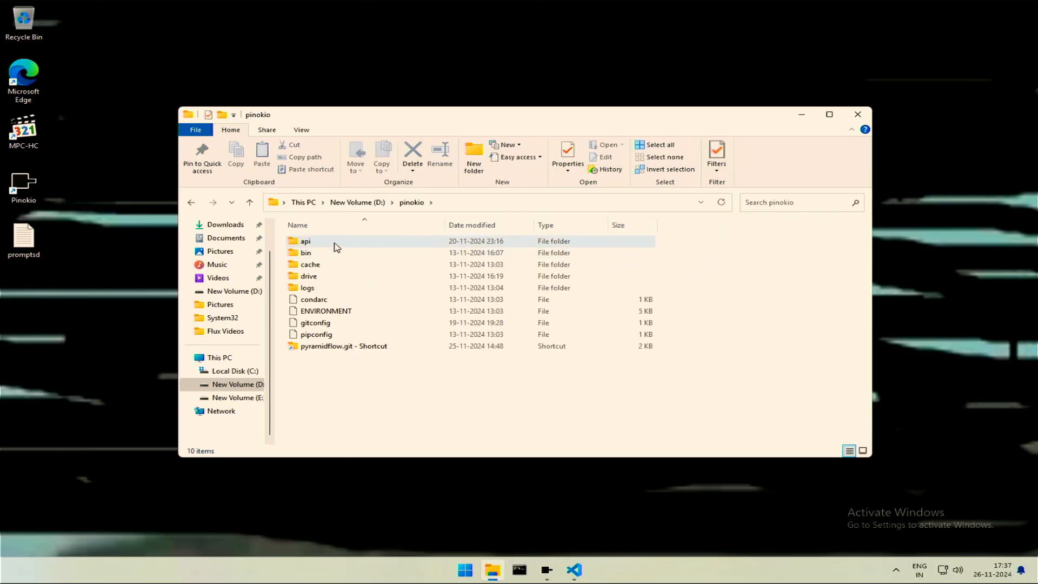
pyautogui.doubleClick(304, 240)
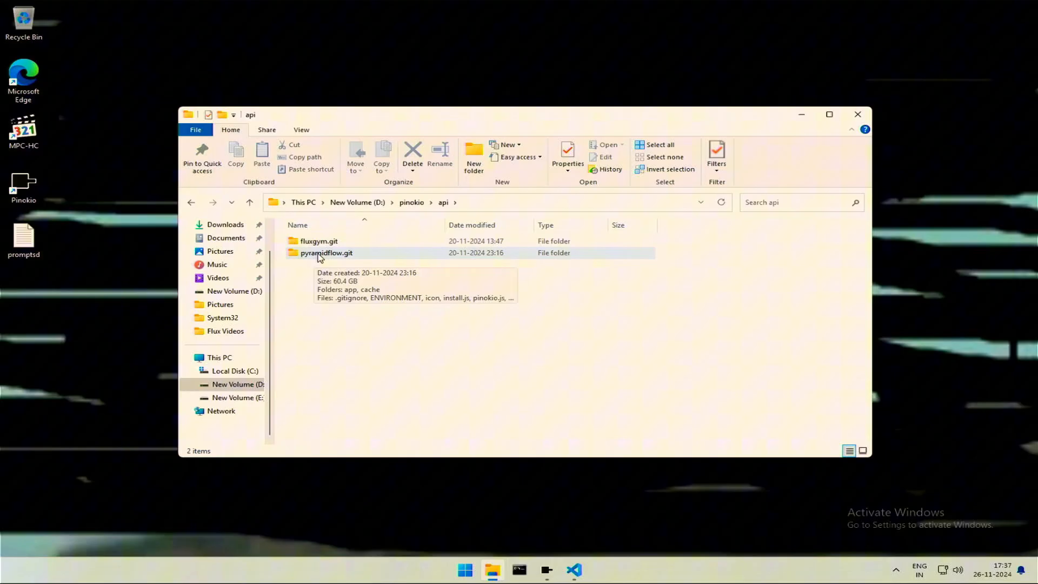
# - Enter pyramidflow.git's app folder, inspect pyramid_flow_model's contents, and go back to app
pyautogui.doubleClick(326, 253)
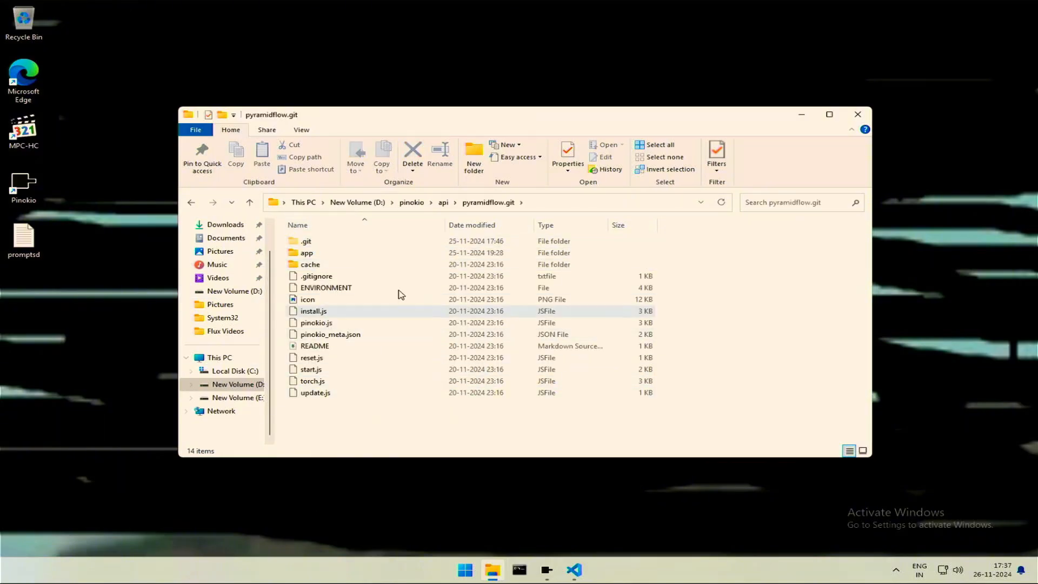
pyautogui.click(306, 253)
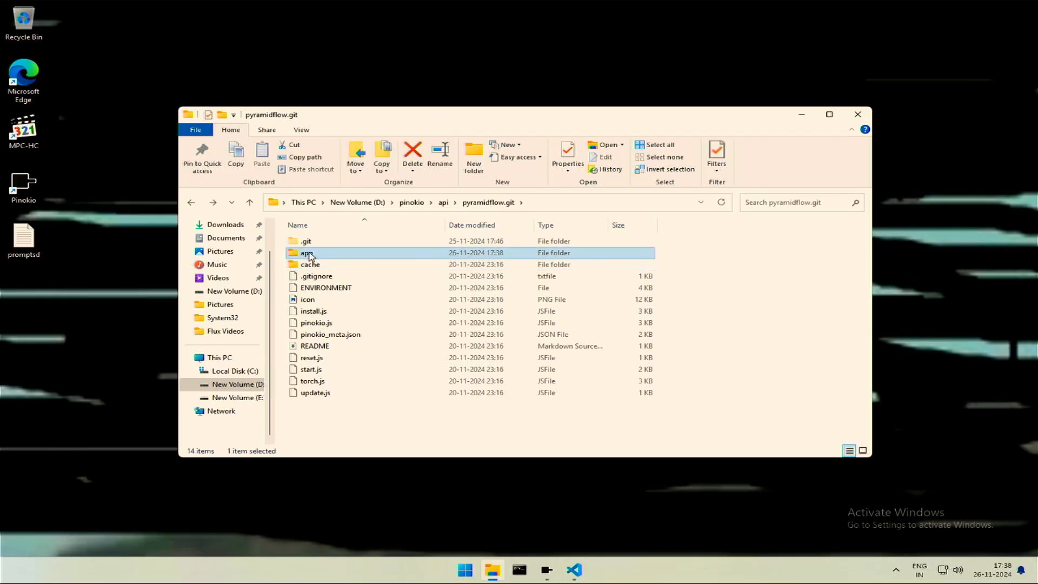
pyautogui.doubleClick(307, 252)
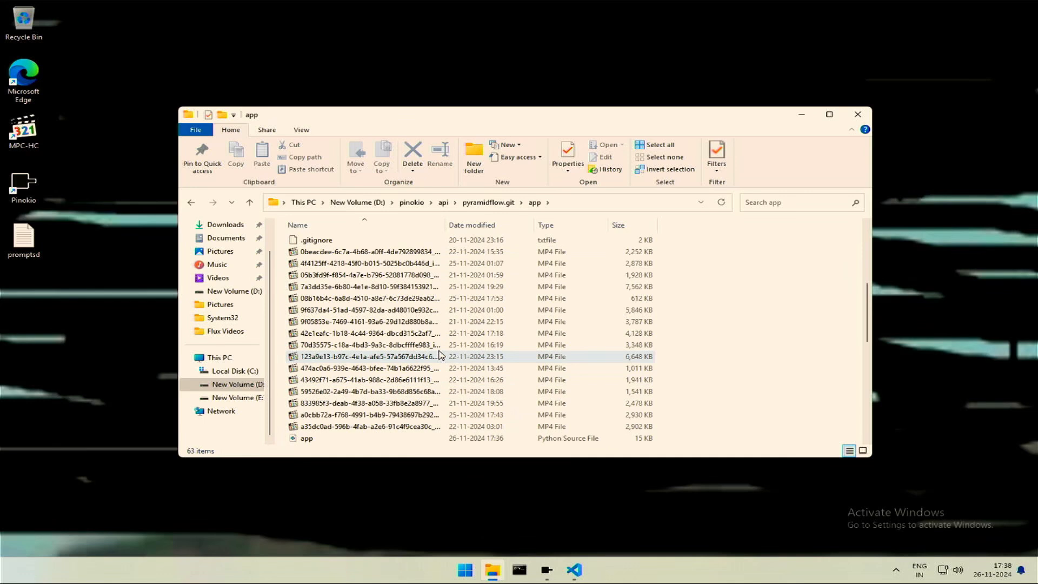
pyautogui.scroll(-3)
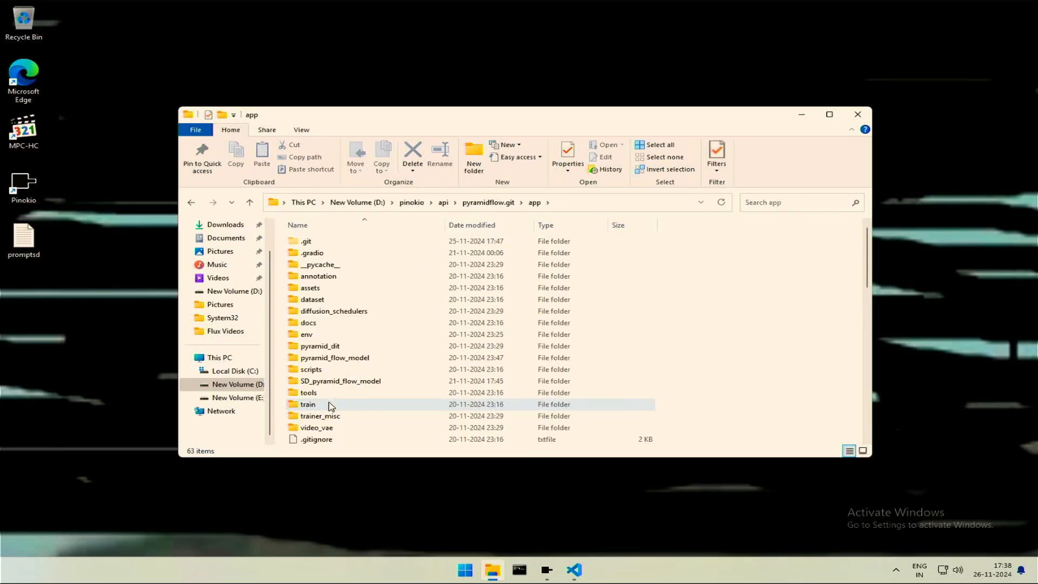
pyautogui.moveTo(334, 357)
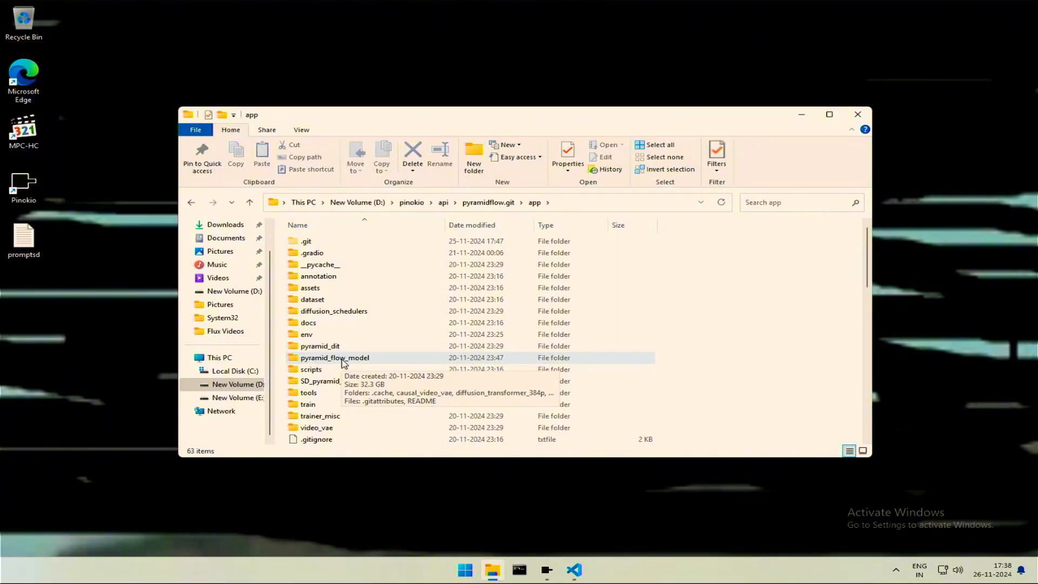
pyautogui.doubleClick(336, 358)
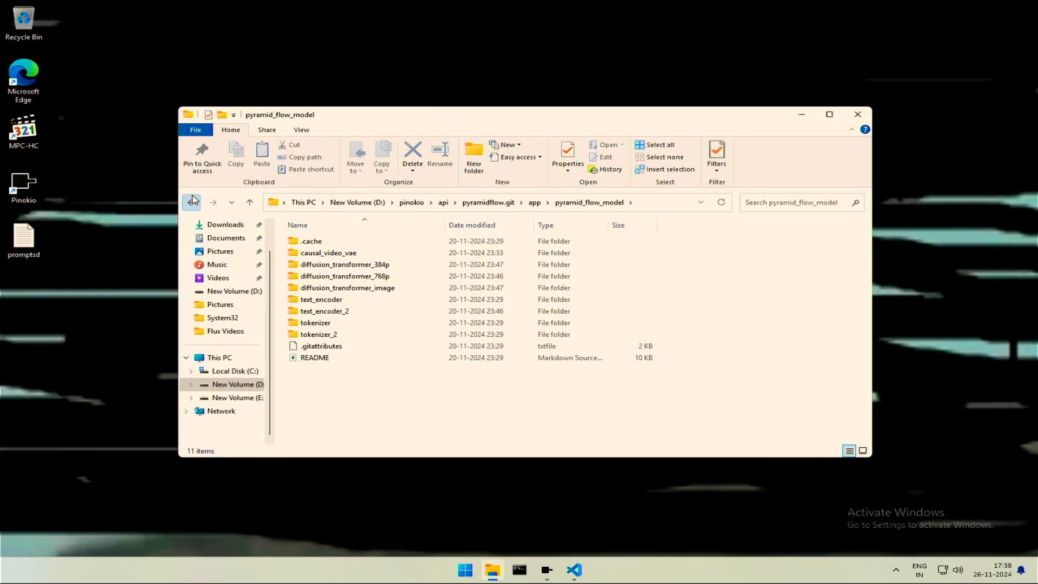
pyautogui.click(191, 202)
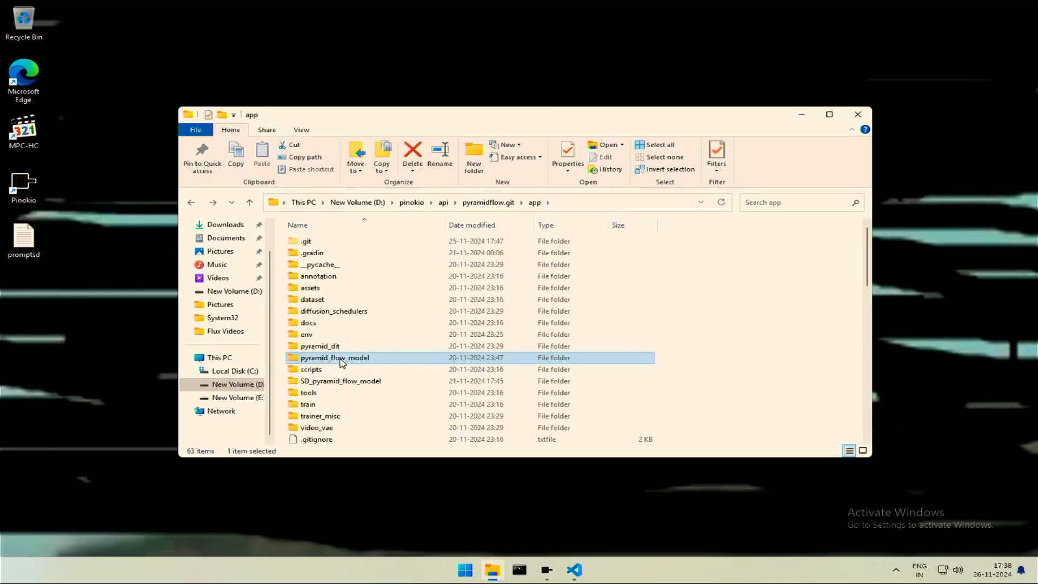
pyautogui.moveTo(341, 380)
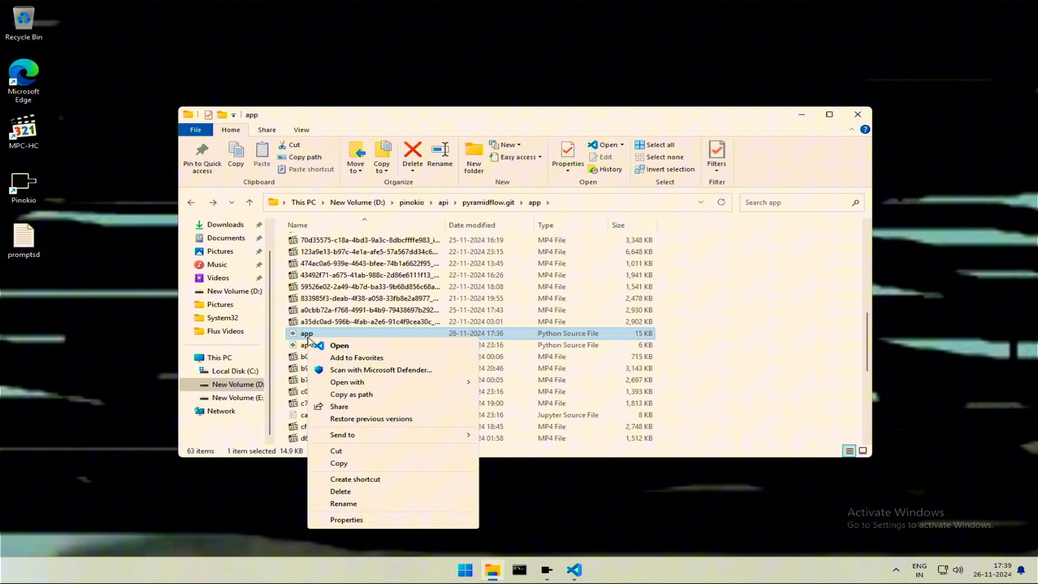
# - Open app.py with Visual Studio Code via the Open with menu
pyautogui.click(346, 382)
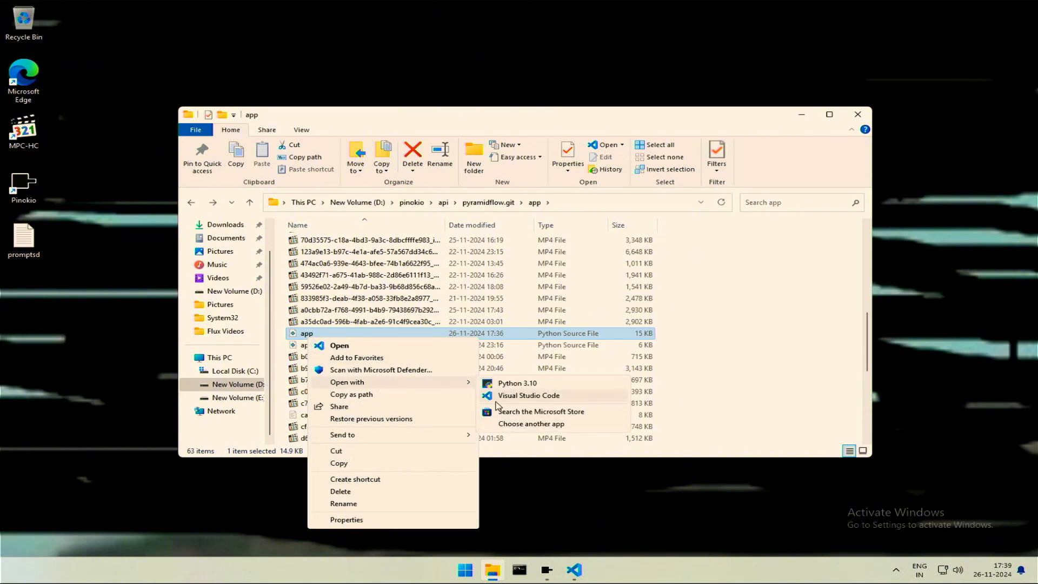
pyautogui.click(529, 396)
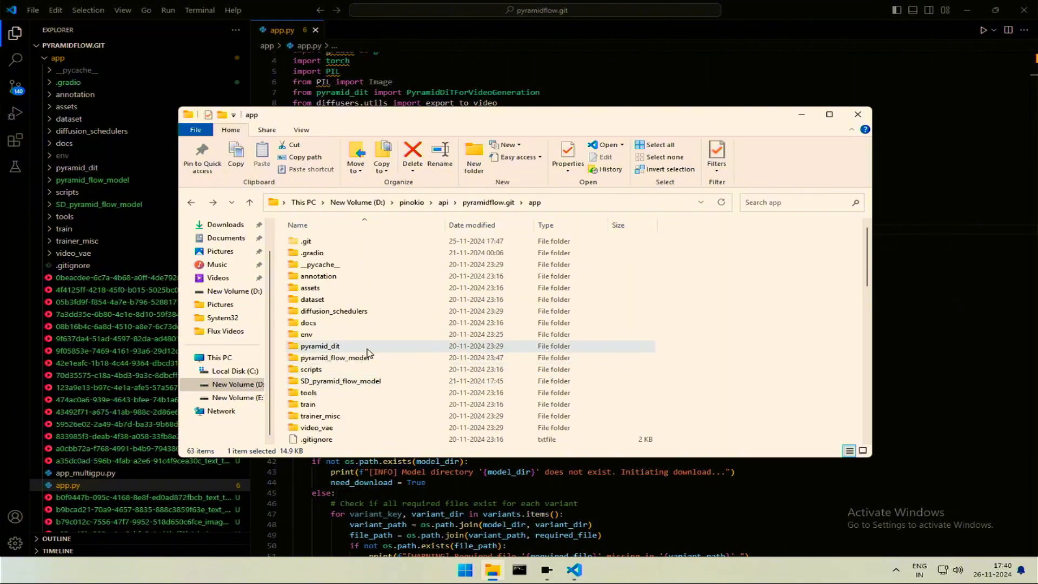
pyautogui.moveTo(355, 358)
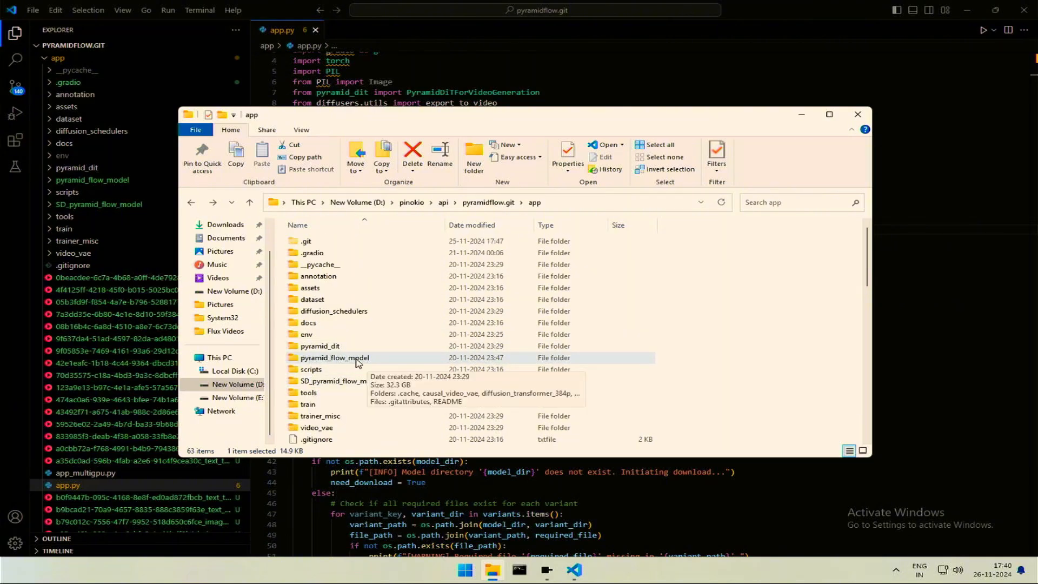
# - Open the pyramid_flow_model folder and bring up options for the README file
pyautogui.click(334, 358)
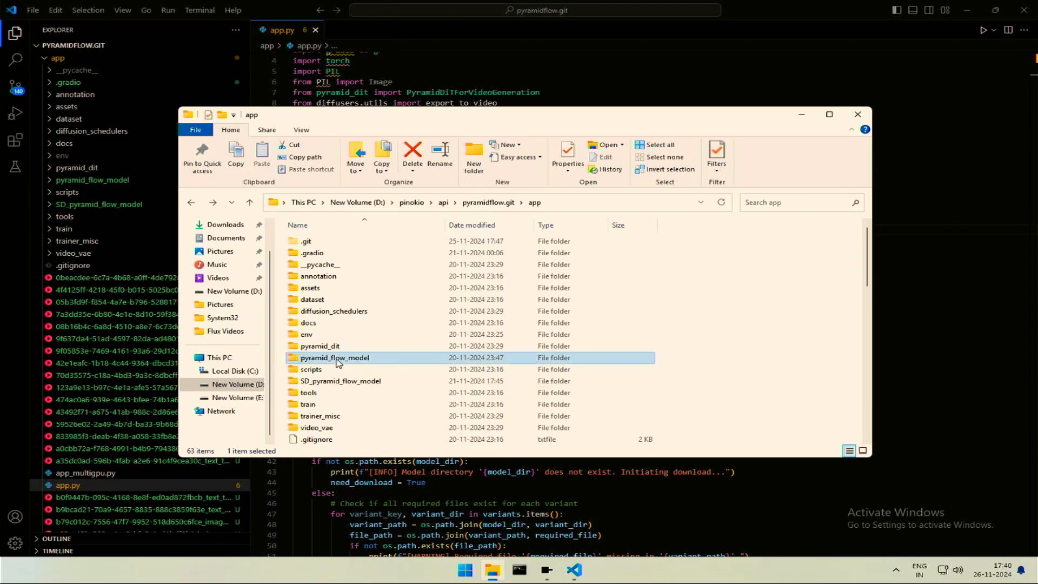
pyautogui.doubleClick(335, 357)
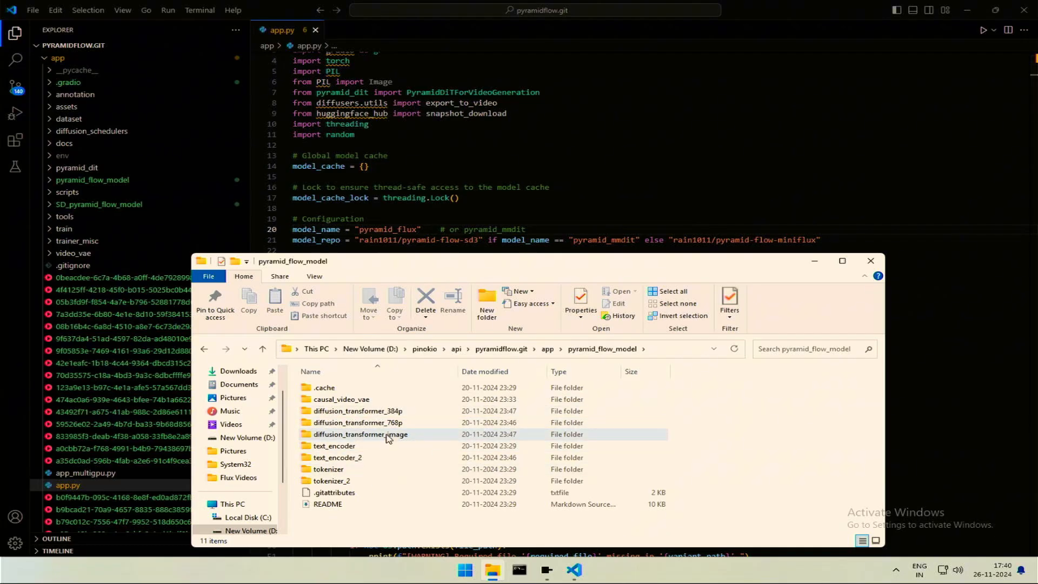
pyautogui.rightClick(327, 504)
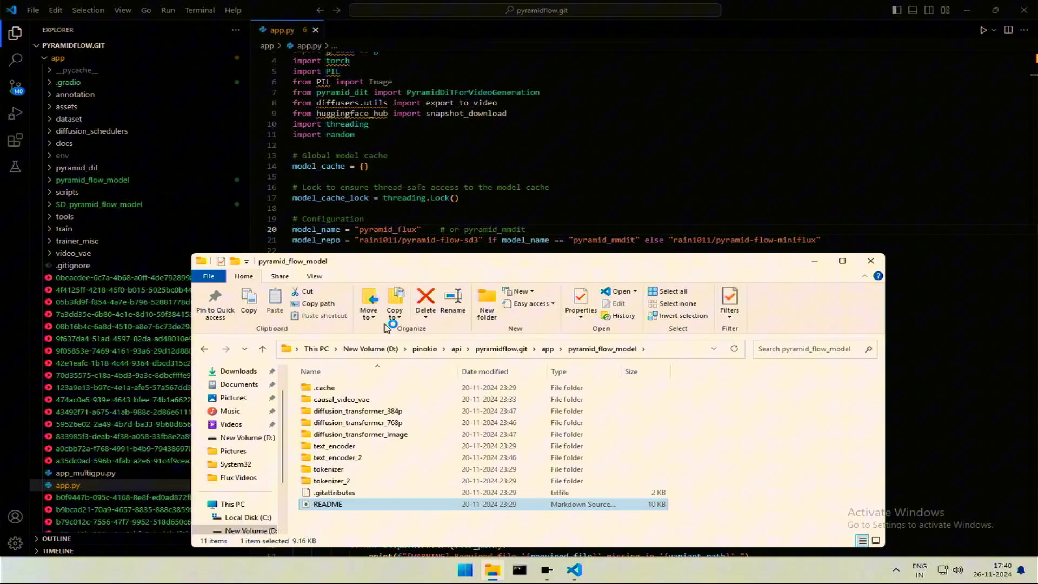
pyautogui.doubleClick(327, 504)
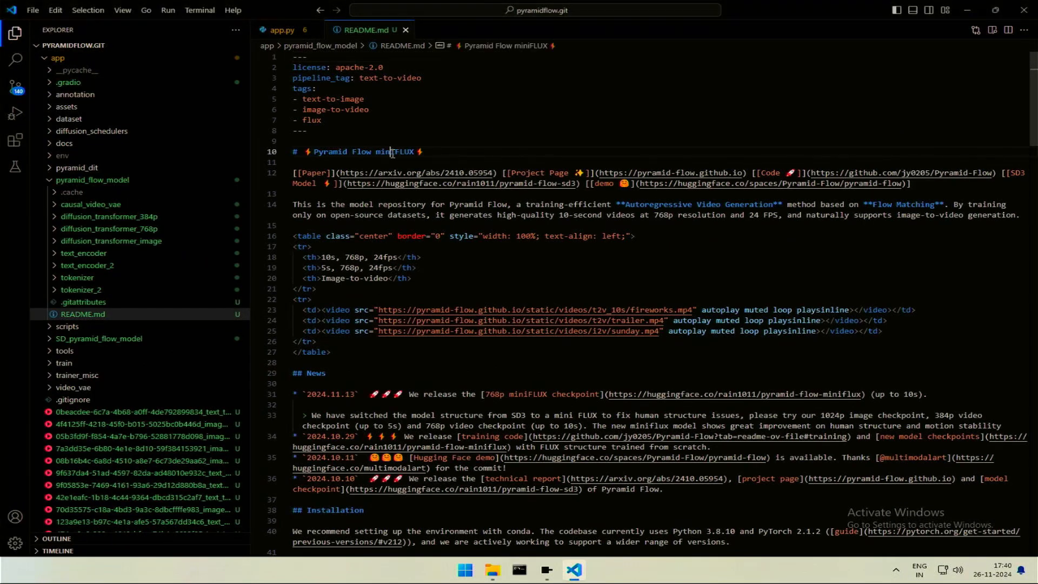
pyautogui.doubleClick(395, 152)
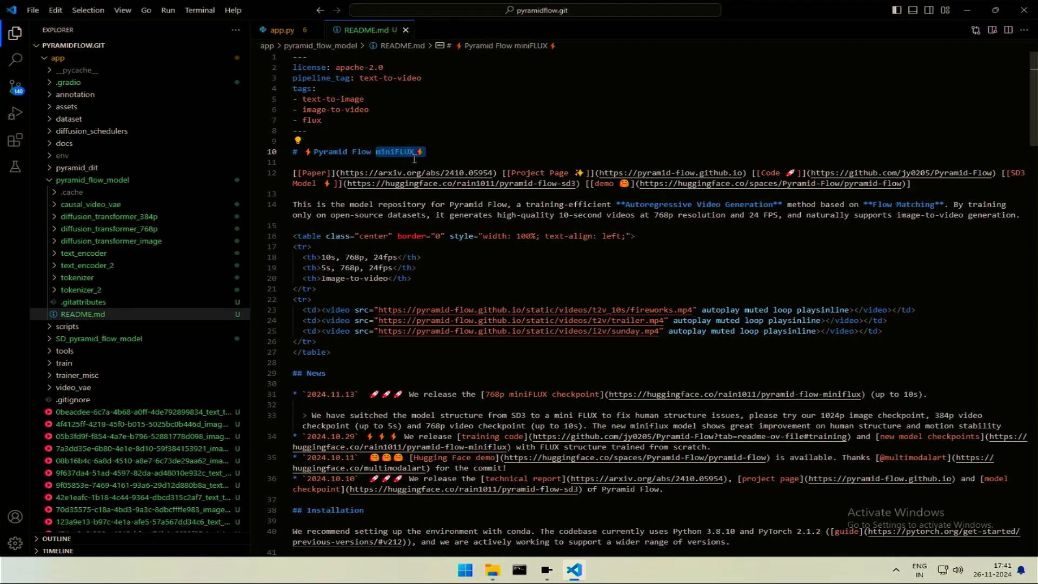
pyautogui.click(281, 30)
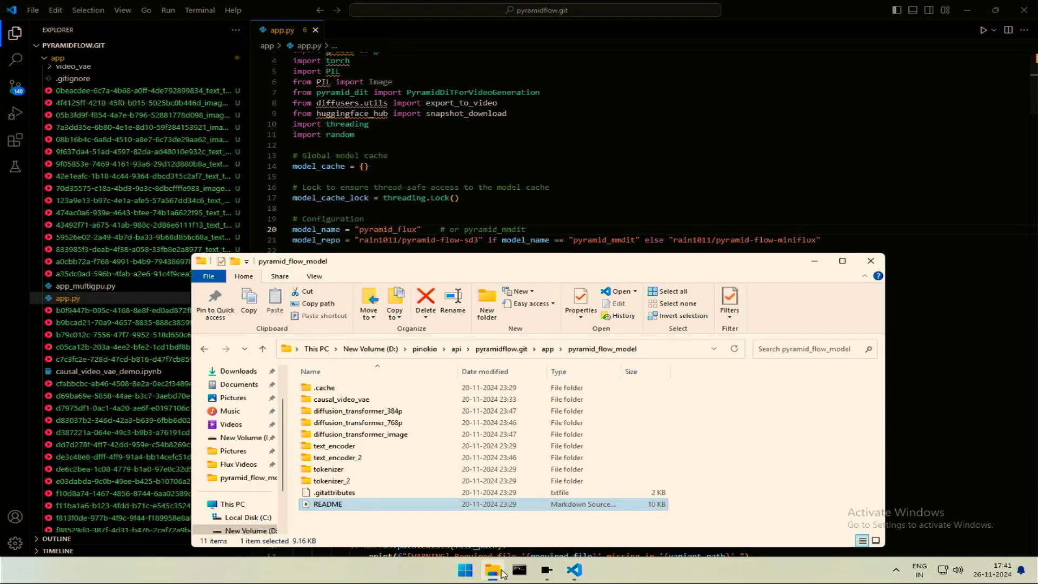
# - Return to the app folder and bring up rename options for pyramid_flow_model
pyautogui.click(203, 350)
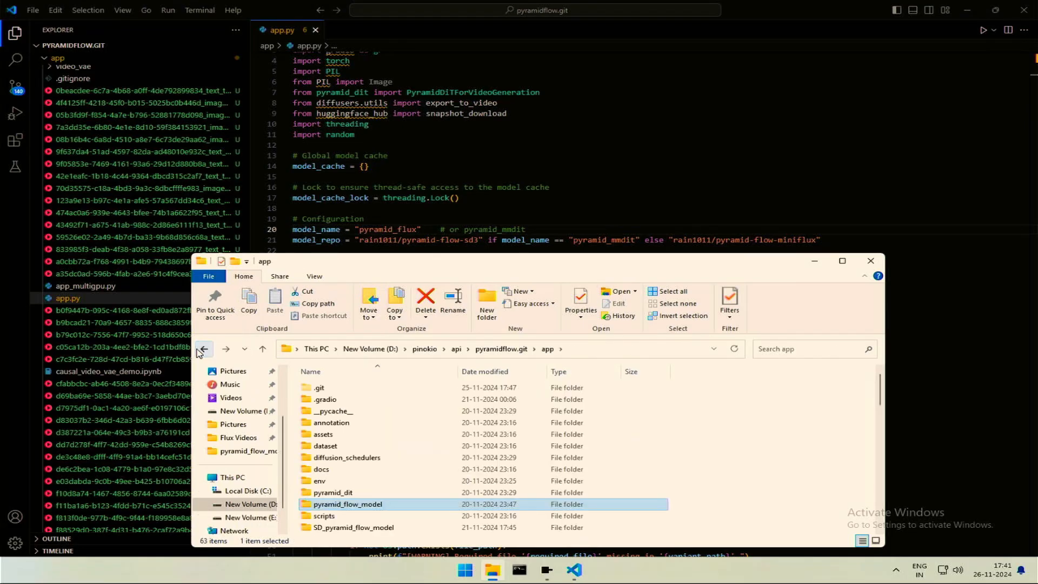
pyautogui.rightClick(346, 503)
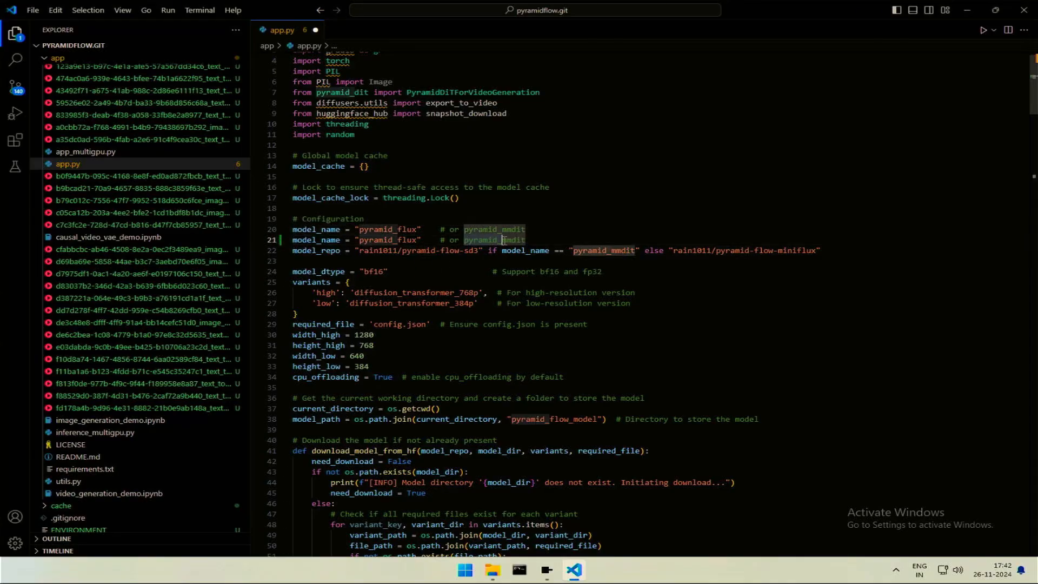
# - Duplicate the model_name line in app.py and set the copy to pyramid_mmdit, then save
pyautogui.rightClick(503, 240)
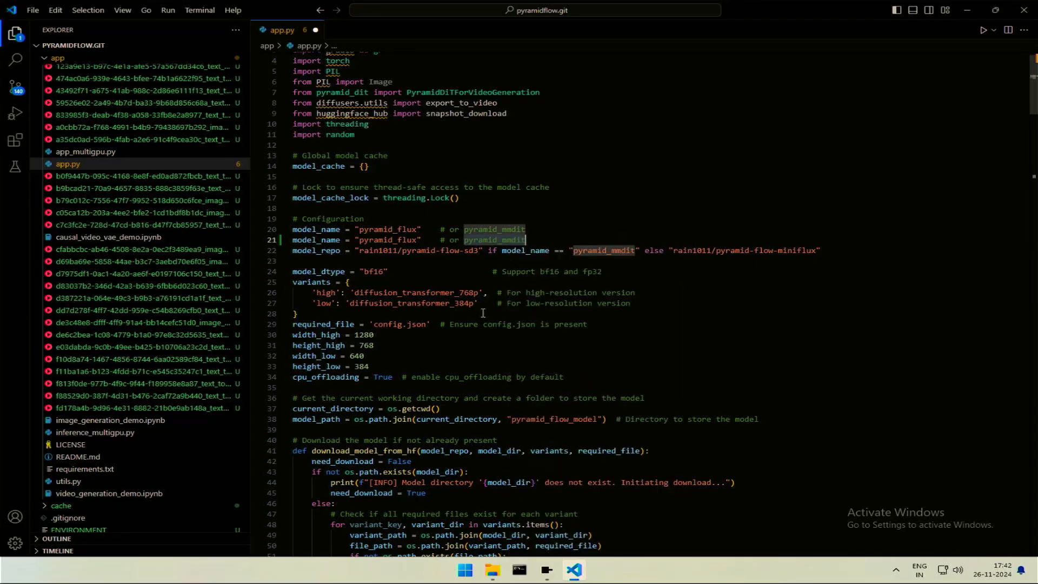
pyautogui.rightClick(397, 240)
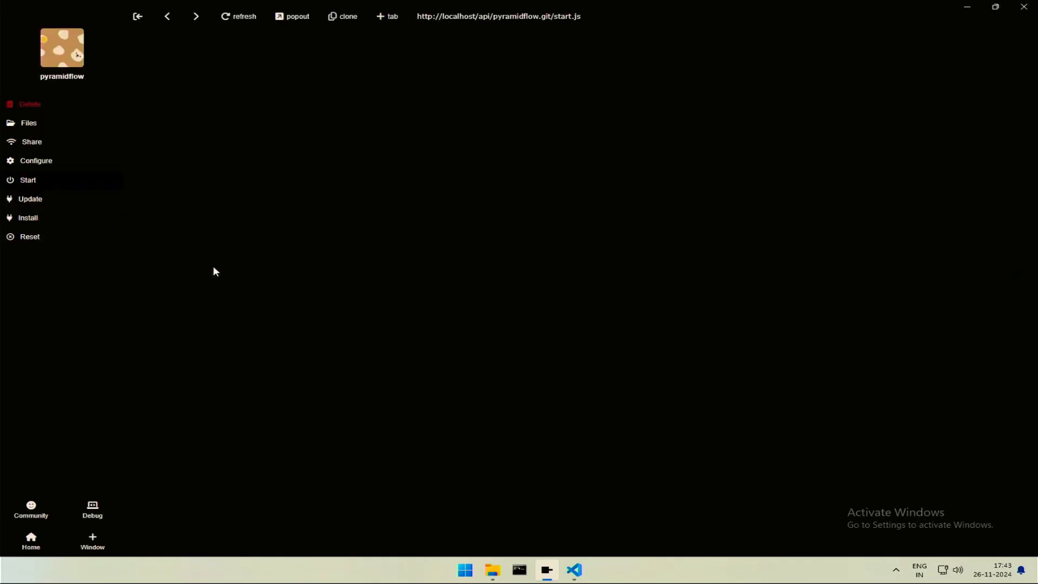
# - Start Pyramid Flow and inspect the freshly created pyramid_flow_model folder while the SD3 model downloads
pyautogui.click(28, 180)
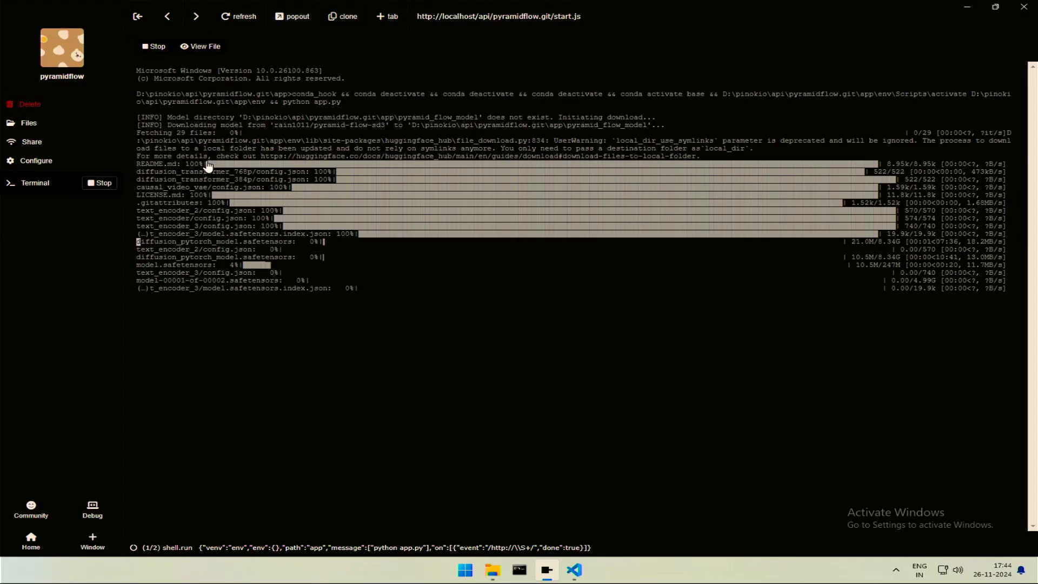
pyautogui.click(491, 573)
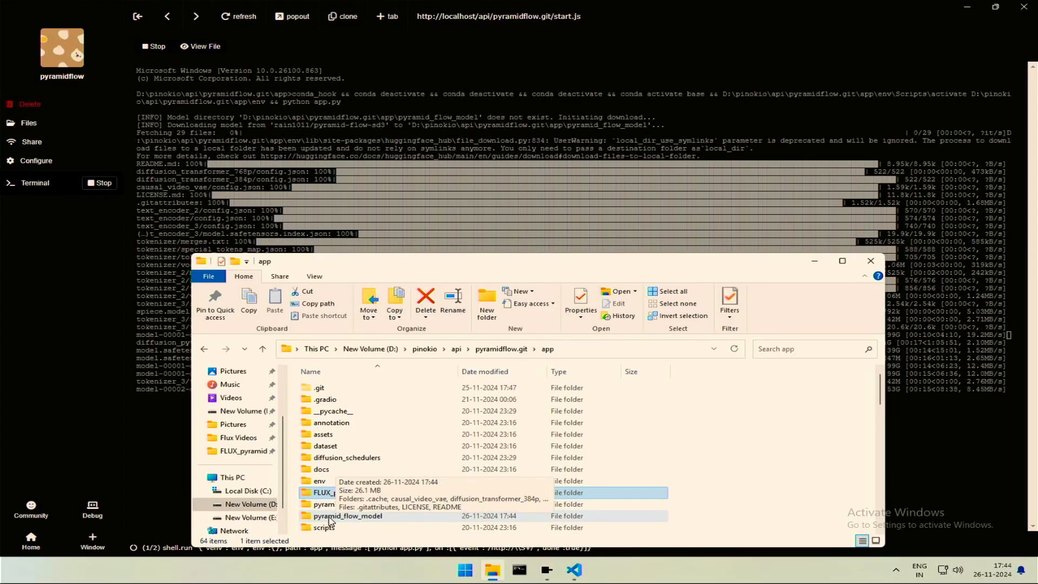
pyautogui.doubleClick(349, 516)
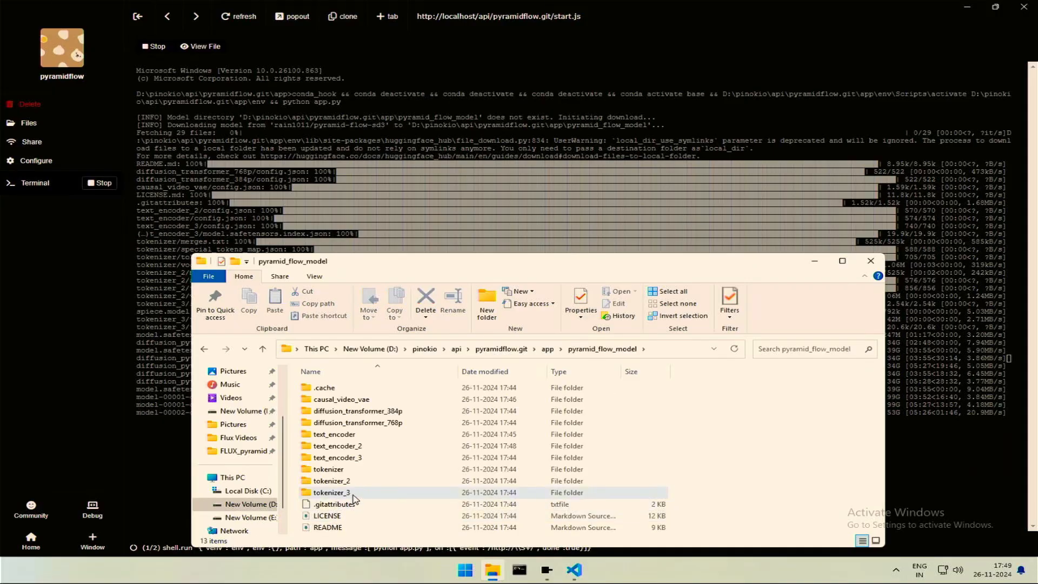
pyautogui.click(327, 526)
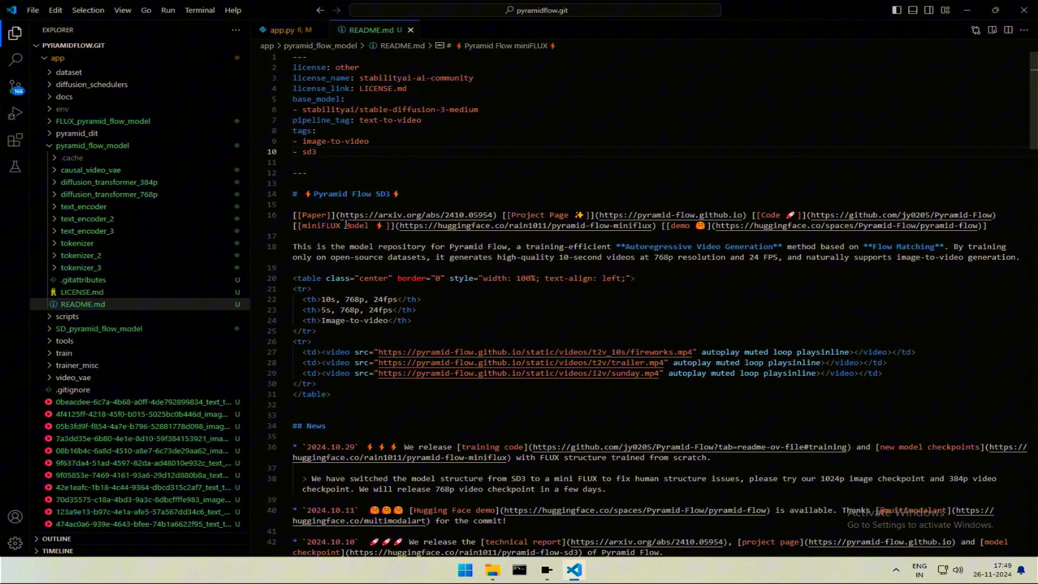
# - Check the new README says Pyramid Flow SD3, then comment out a model_name line in app.py with #
pyautogui.doubleClick(383, 194)
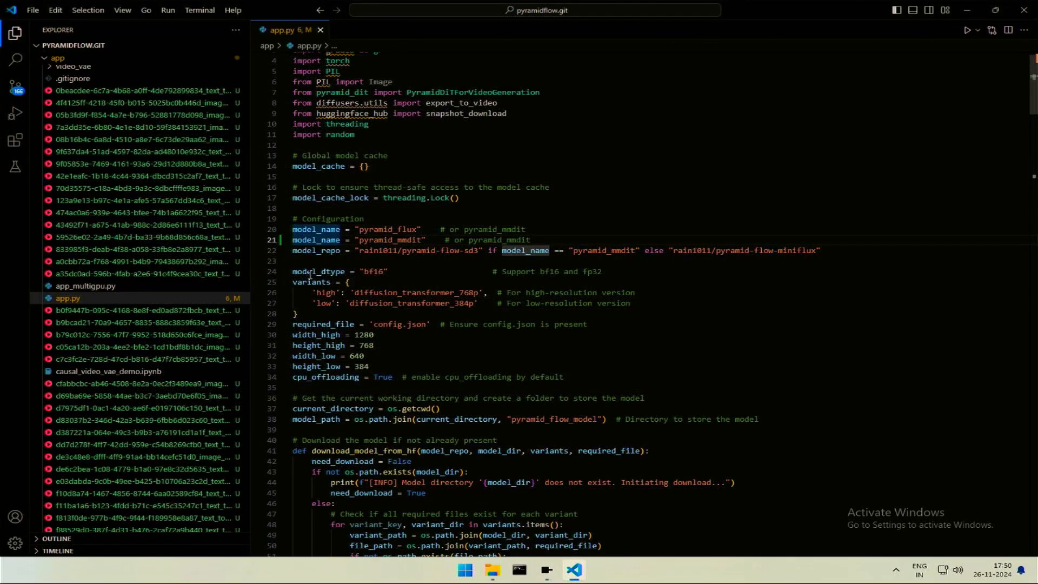
pyautogui.write('#')
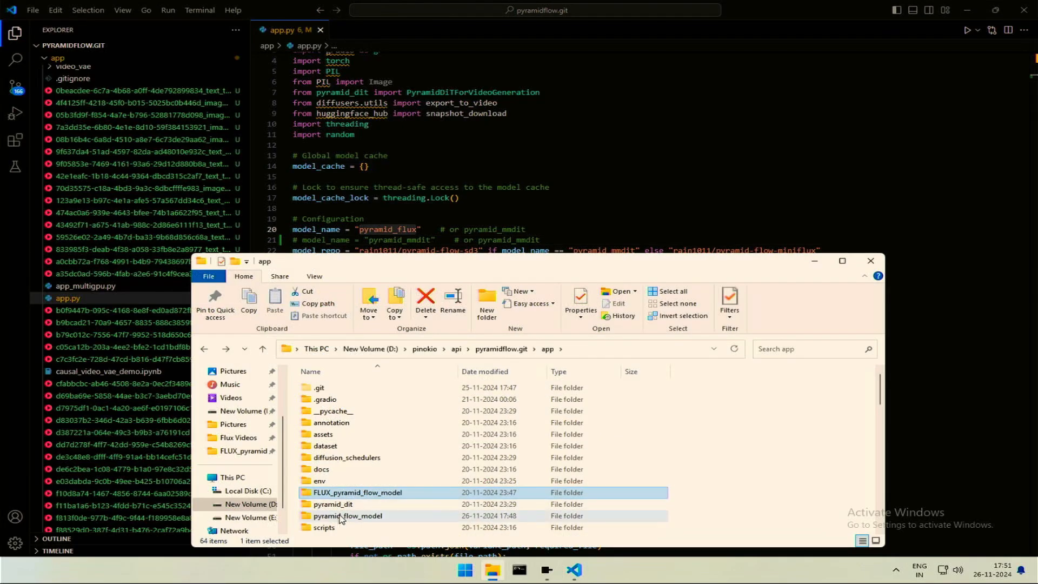
# - Begin renaming the new pyramid_flow_model folder from its context menu
pyautogui.rightClick(347, 516)
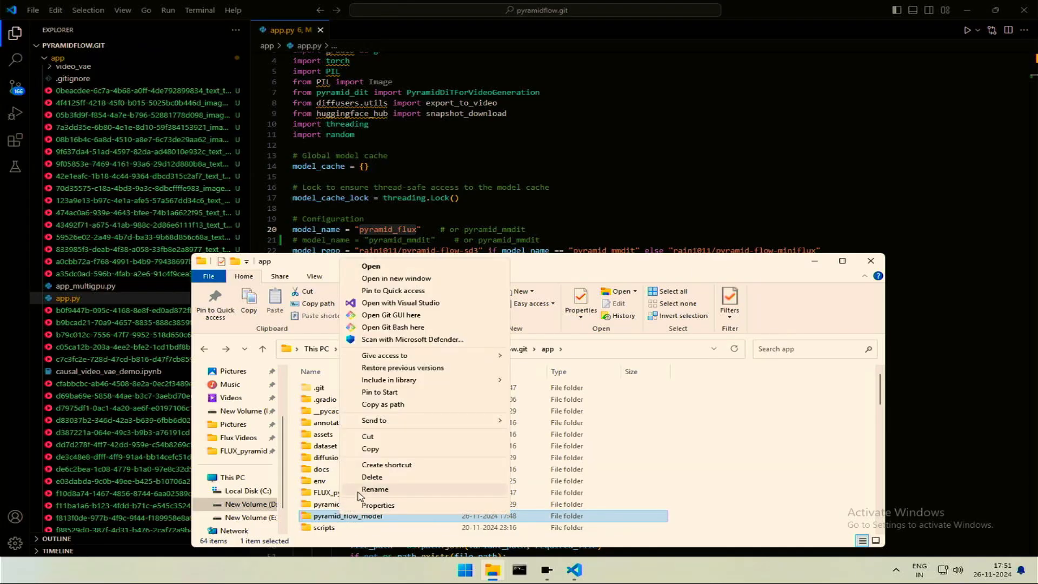
pyautogui.click(375, 489)
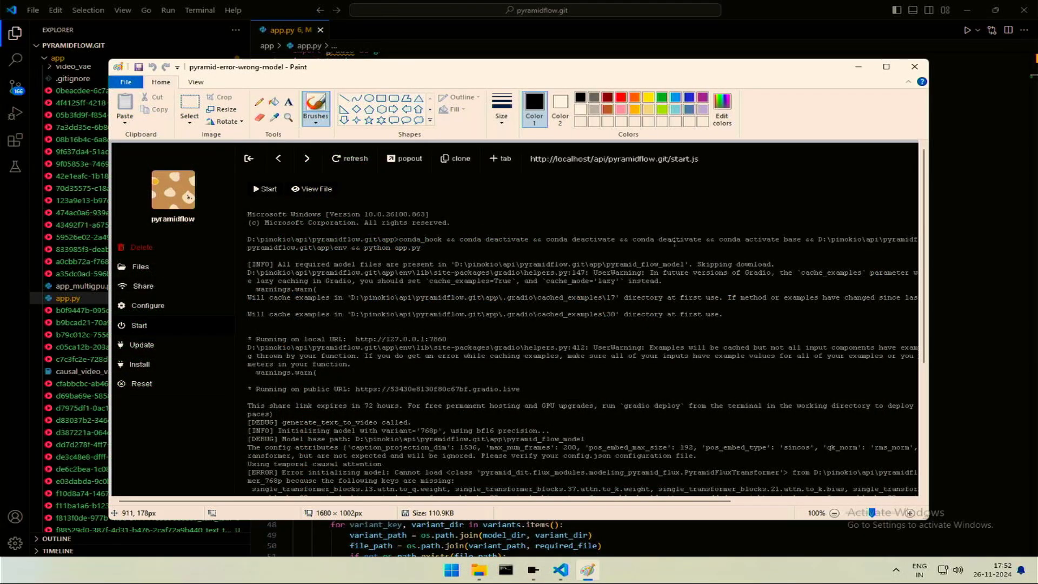
# - Show the pyramid-error-wrong-model screenshot of the model initialization failure in Paint
pyautogui.click(886, 66)
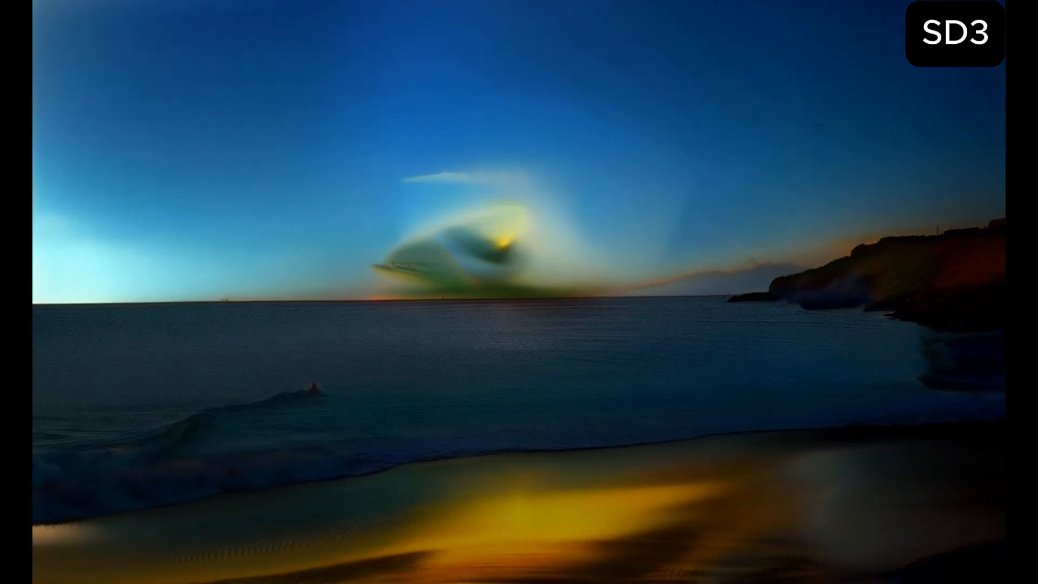
# - Bring up Task Manager's GPU performance page while image-to-video generation runs
pyautogui.click(573, 569)
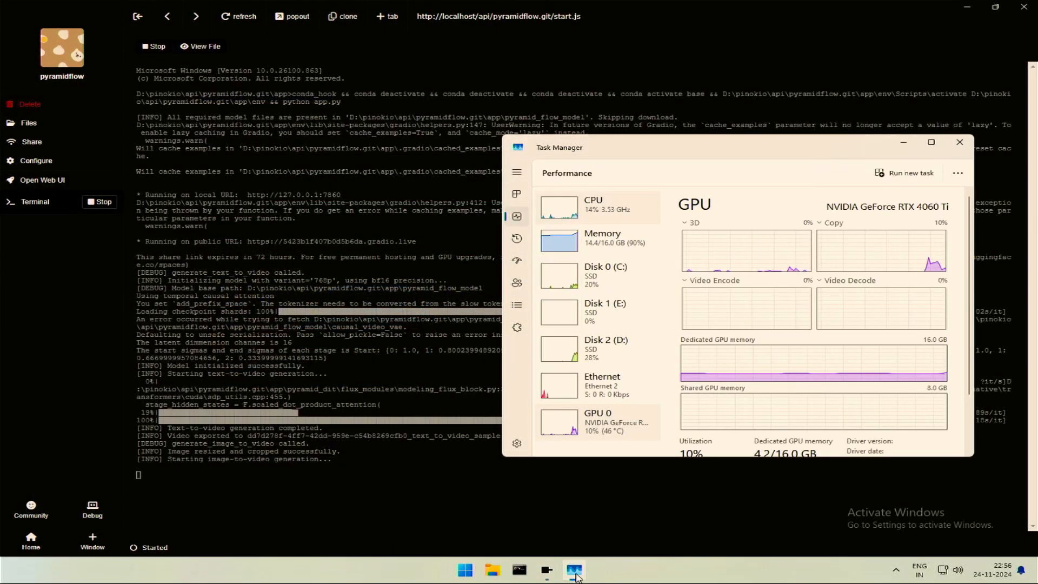